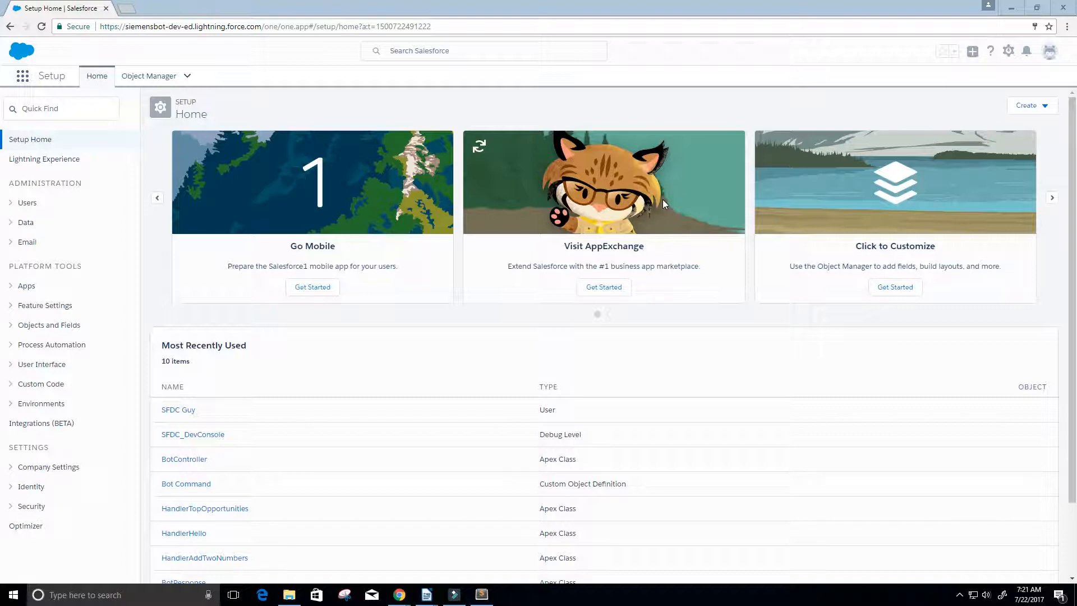
{"action": "mouse_move", "coordinate": [969, 76]}
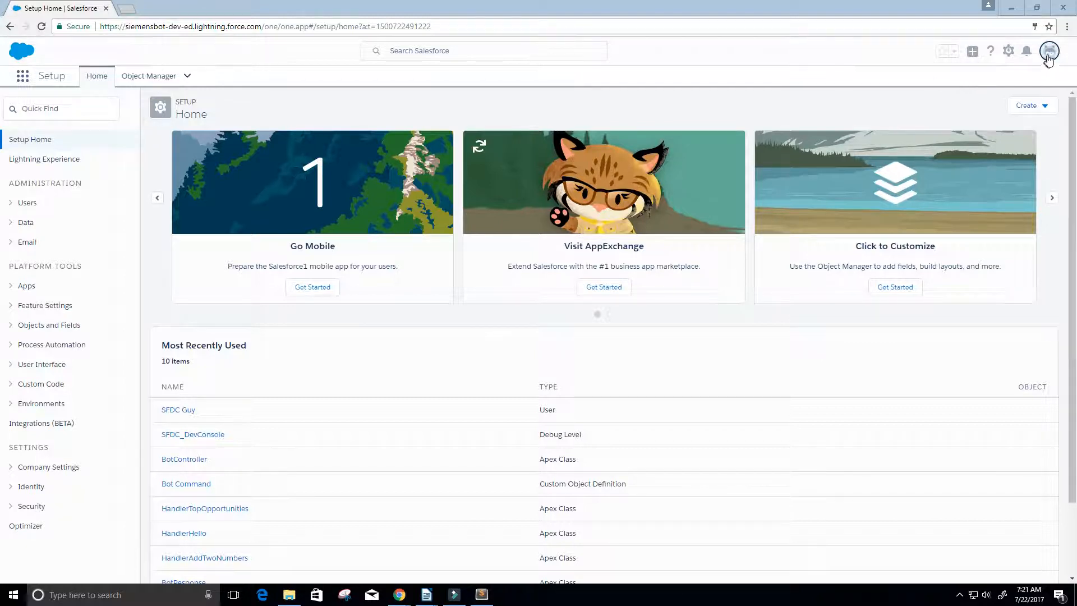
Search Setup Quick Find for 'object', open Object Manager, and browse the object list
{"action": "left_click", "coordinate": [1049, 51]}
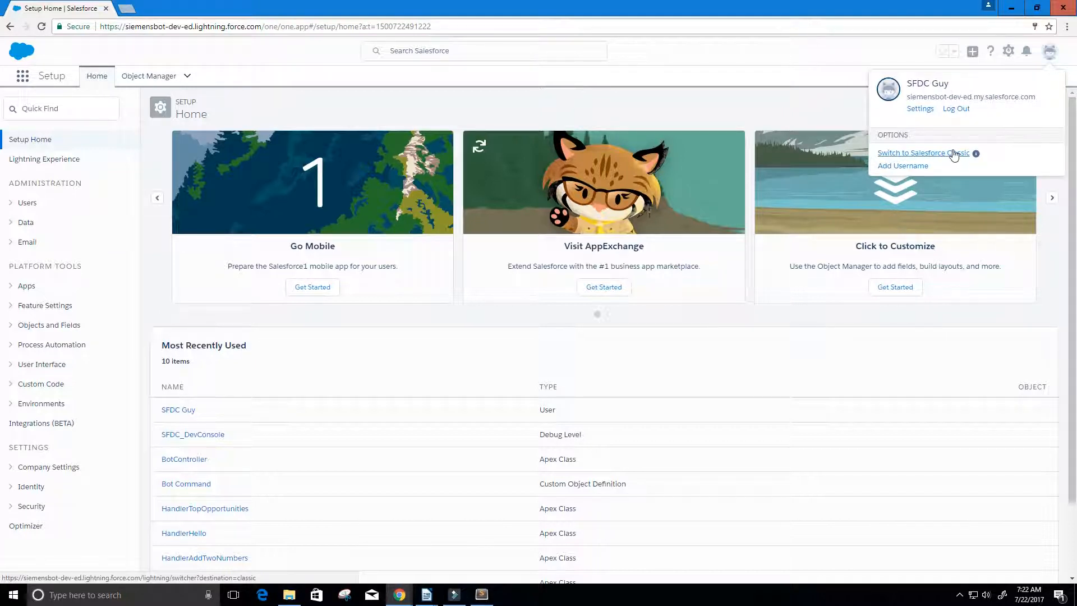
{"action": "left_click", "coordinate": [665, 56]}
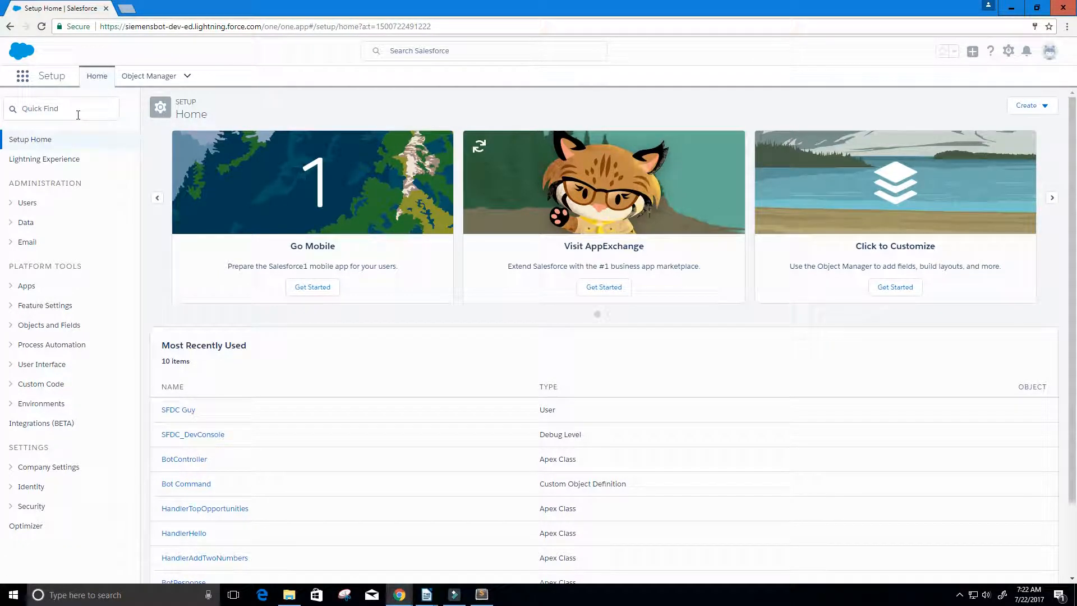
{"action": "mouse_move", "coordinate": [148, 76]}
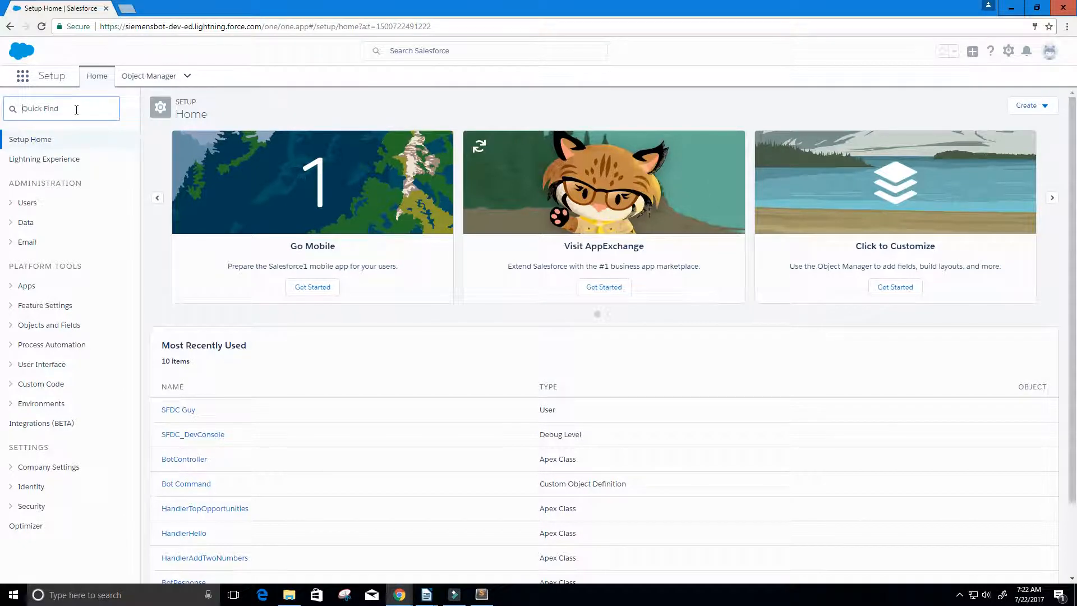
{"action": "type", "text": "object"}
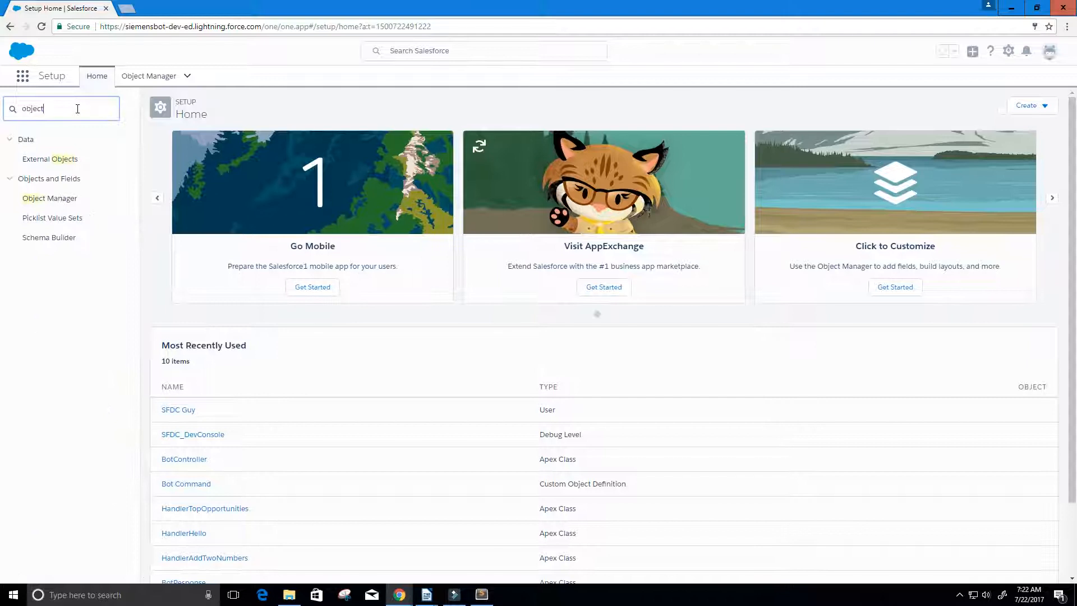
{"action": "mouse_move", "coordinate": [49, 198]}
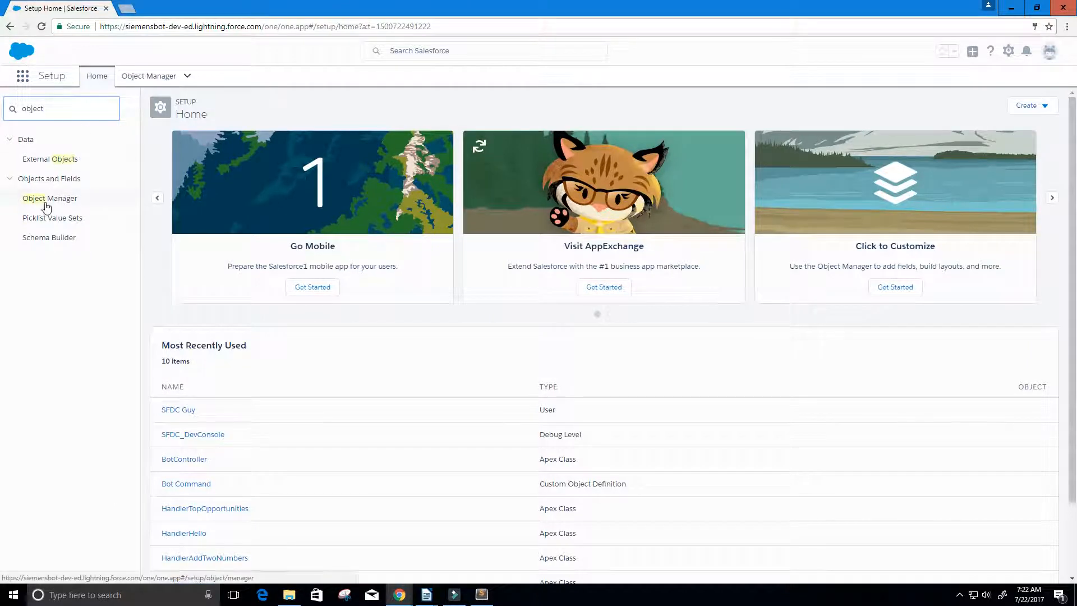
{"action": "left_click", "coordinate": [49, 198]}
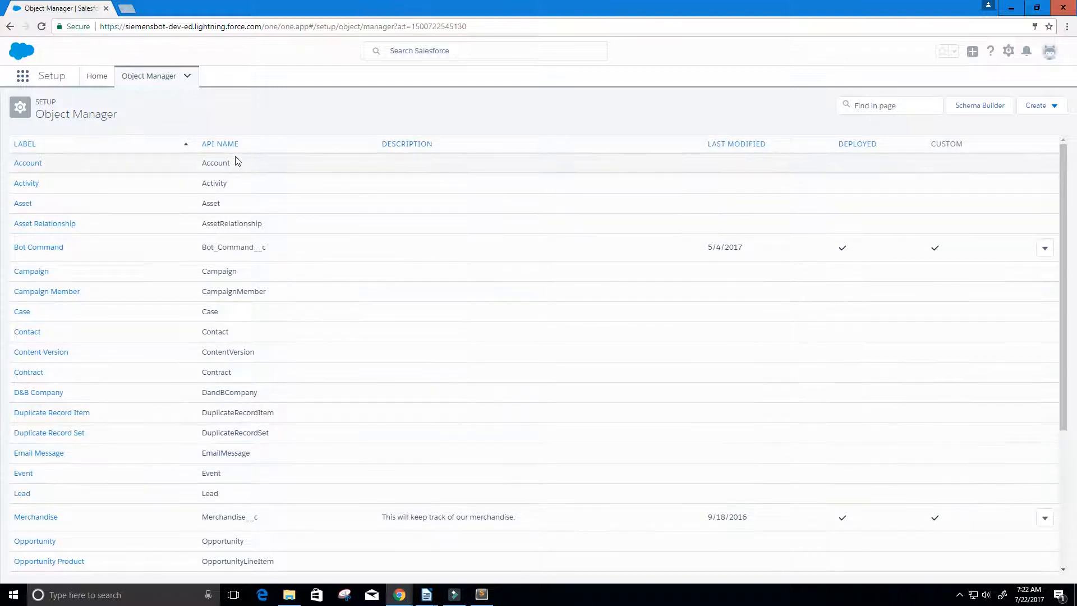
{"action": "mouse_move", "coordinate": [250, 169]}
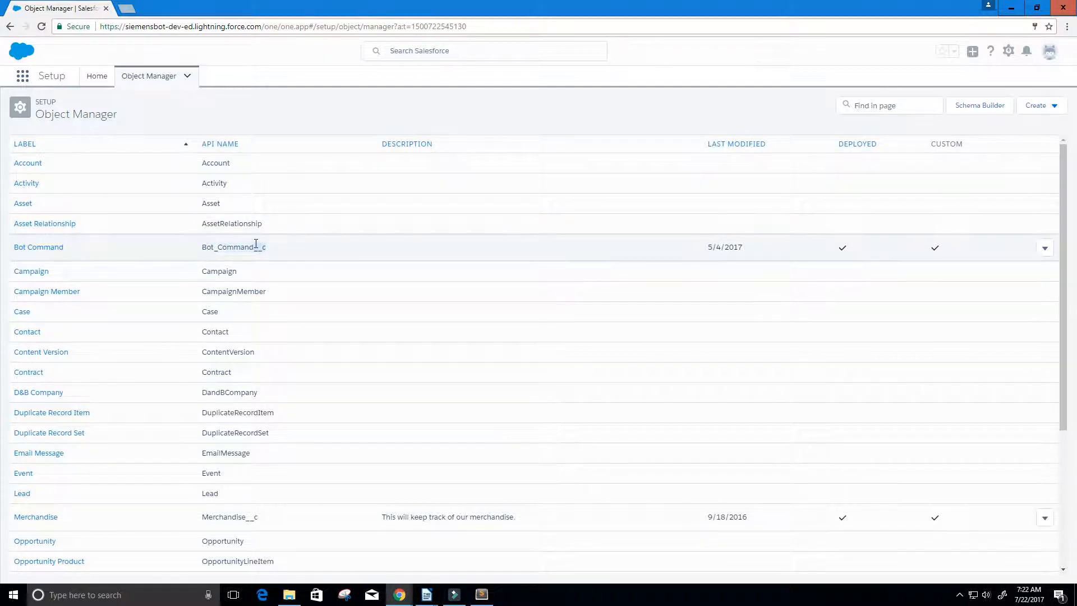
{"action": "scroll", "scroll_direction": "down", "scroll_amount": 3}
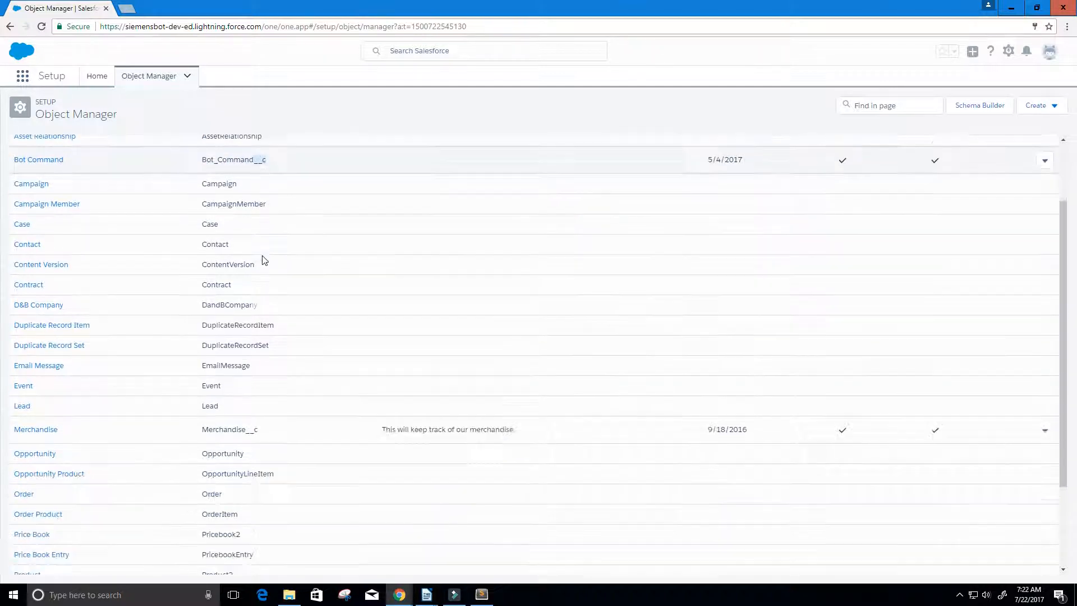
{"action": "scroll", "scroll_direction": "down", "scroll_amount": 3}
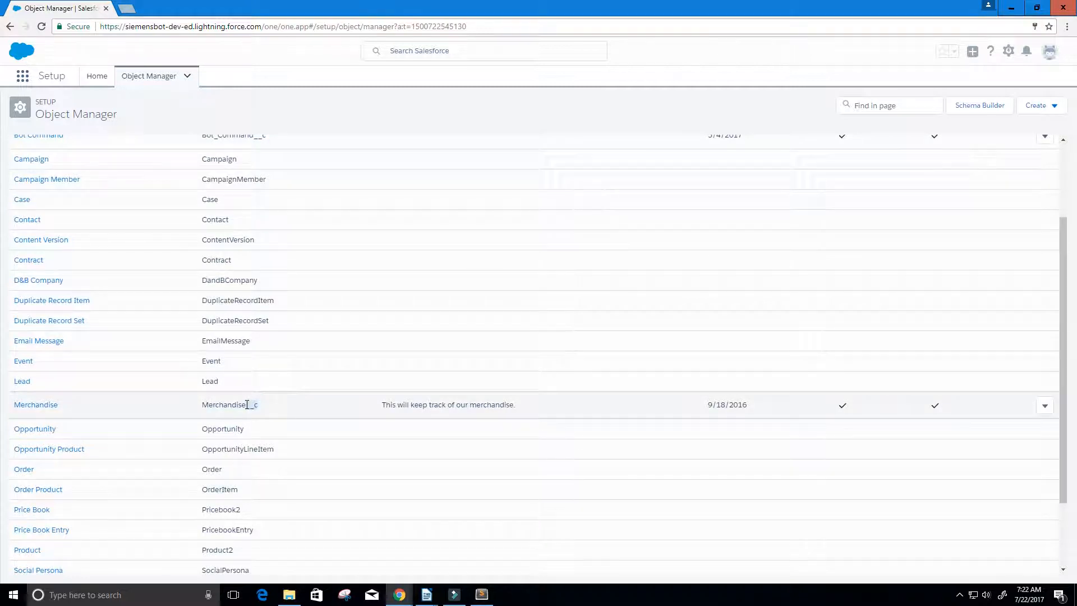
{"action": "scroll", "scroll_direction": "down", "scroll_amount": 3}
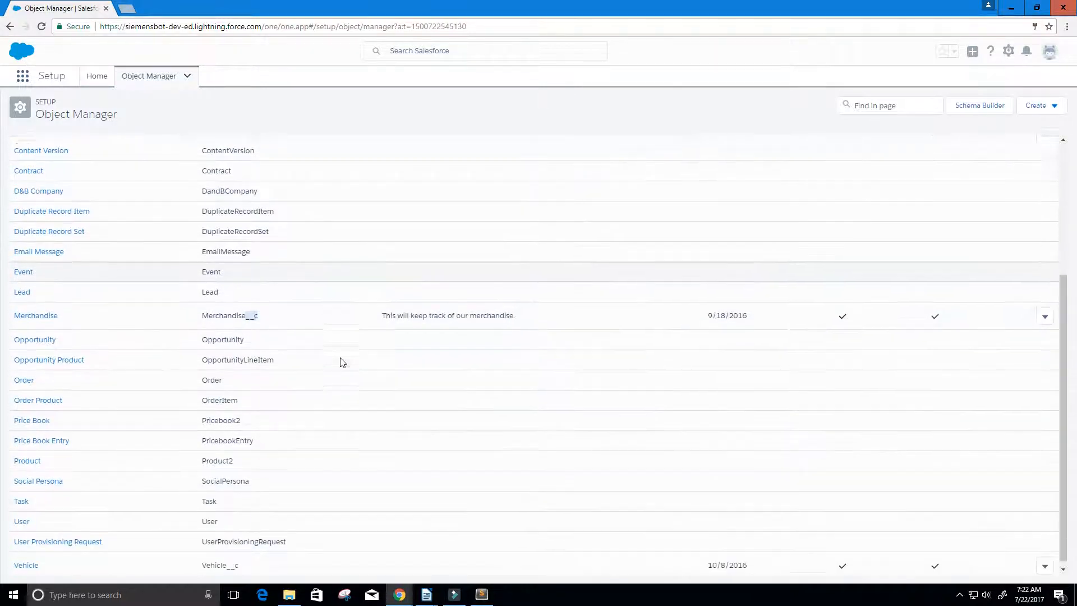
{"action": "scroll", "scroll_direction": "down", "scroll_amount": 3}
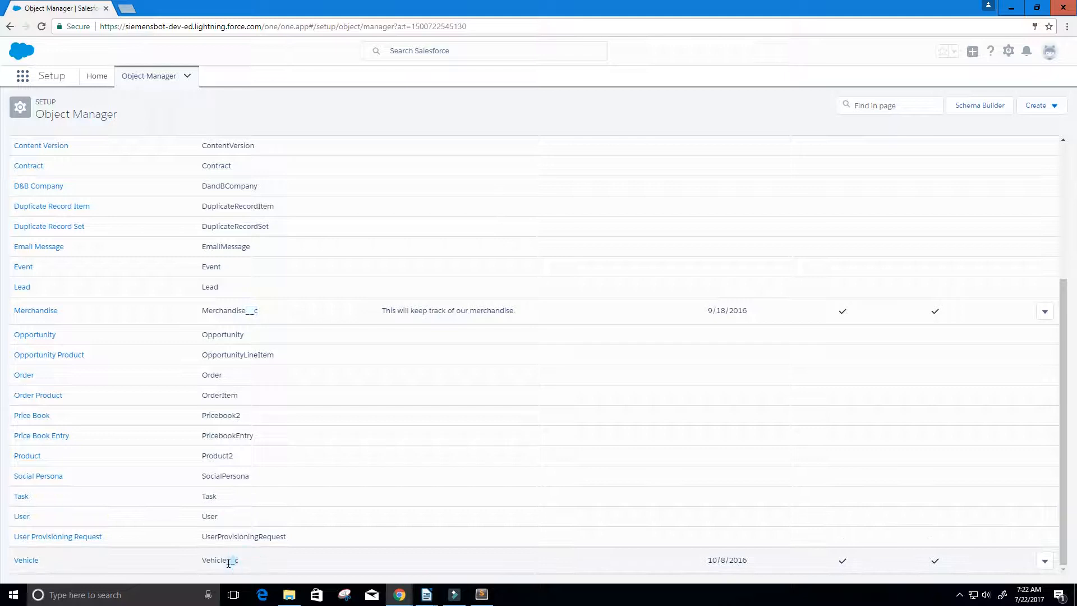
{"action": "scroll", "scroll_direction": "up", "scroll_amount": 3}
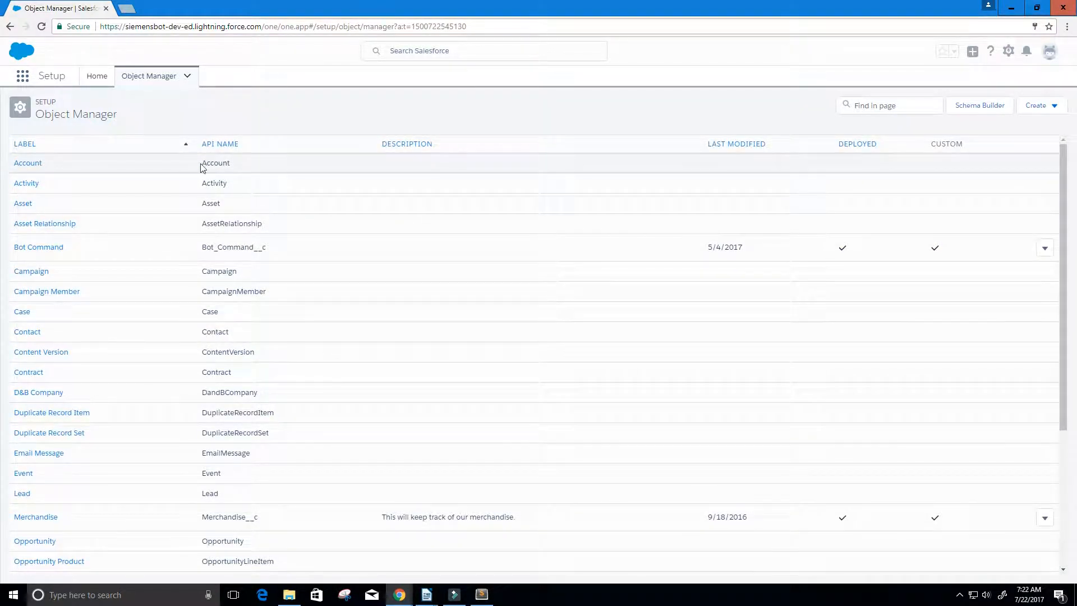
{"action": "mouse_move", "coordinate": [218, 313]}
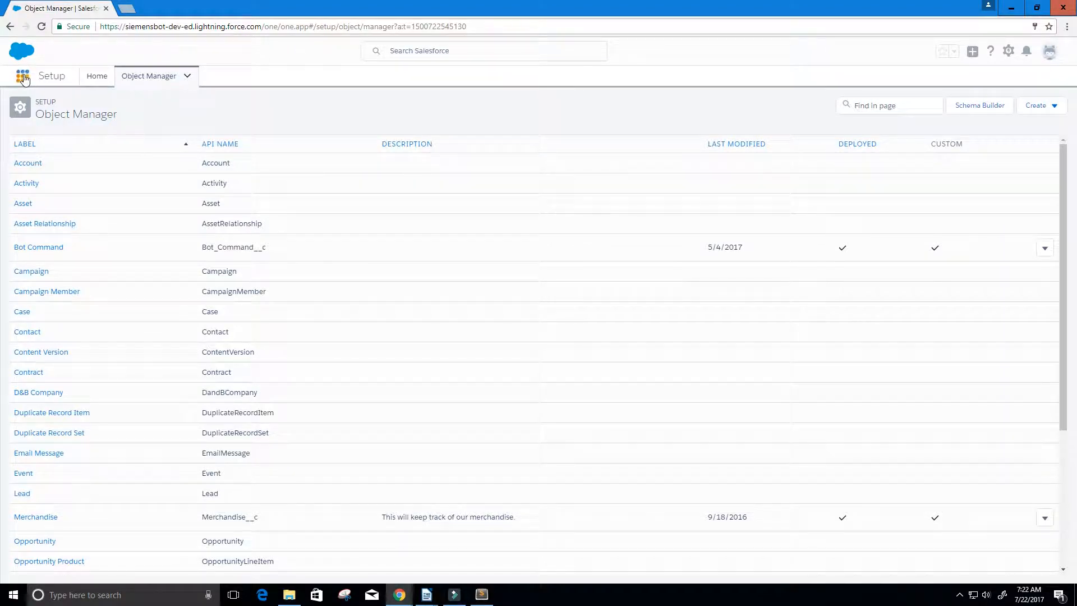
{"action": "mouse_move", "coordinate": [23, 76]}
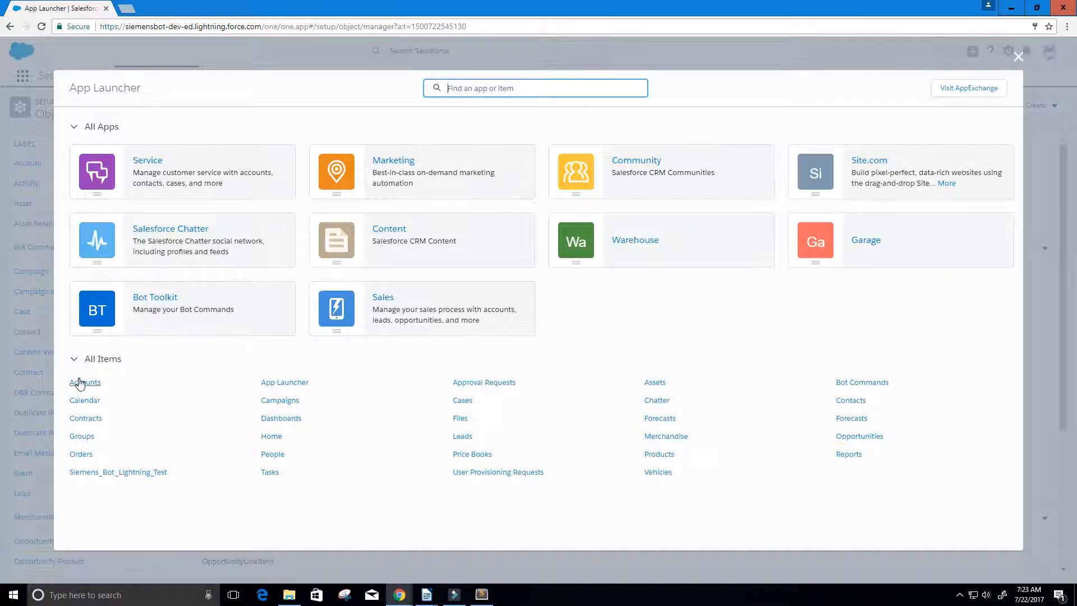
Open Accounts from the App Launcher's All Items and switch to the All Accounts view
{"action": "left_click", "coordinate": [73, 362]}
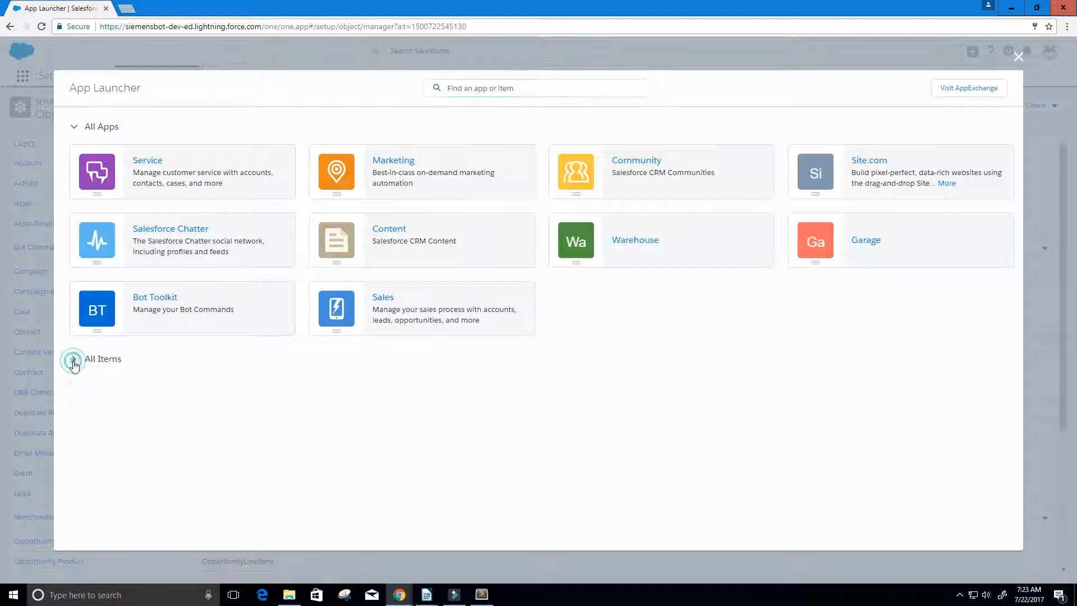
{"action": "left_click", "coordinate": [74, 361]}
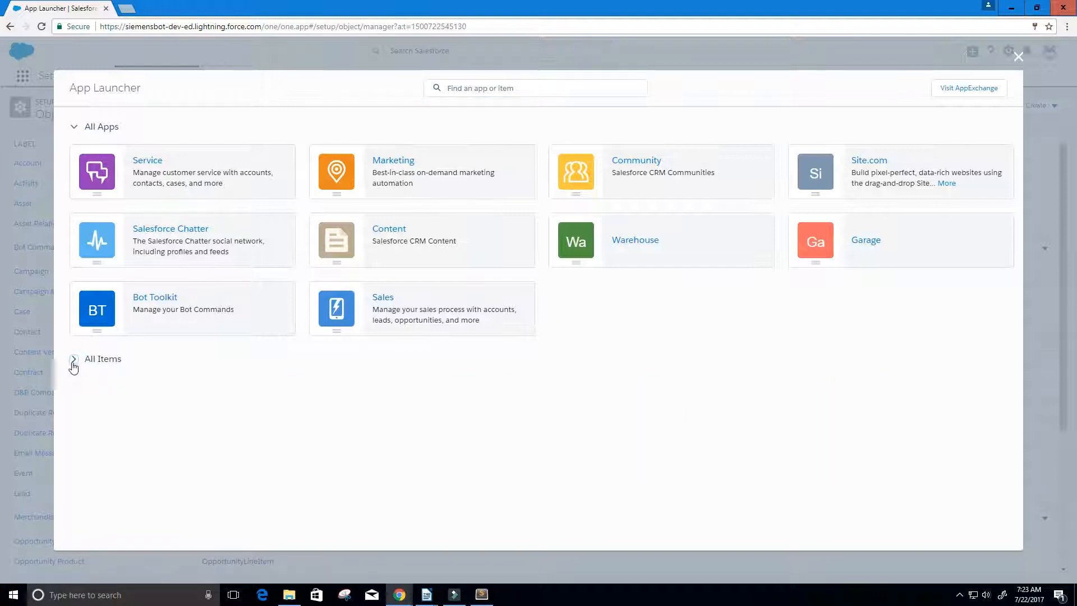
{"action": "left_click", "coordinate": [73, 359]}
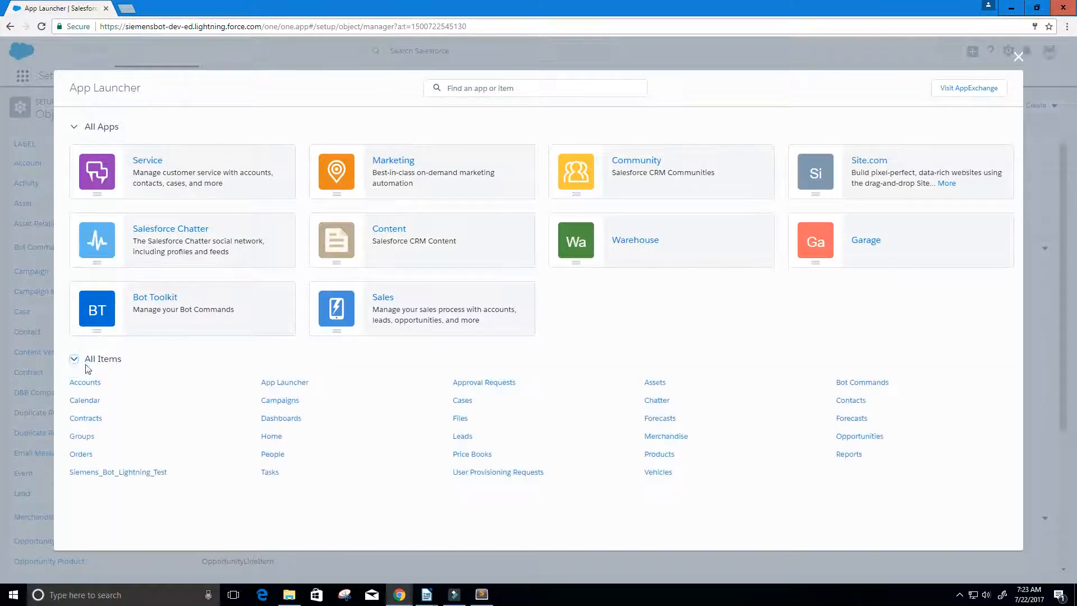
{"action": "mouse_move", "coordinate": [85, 382]}
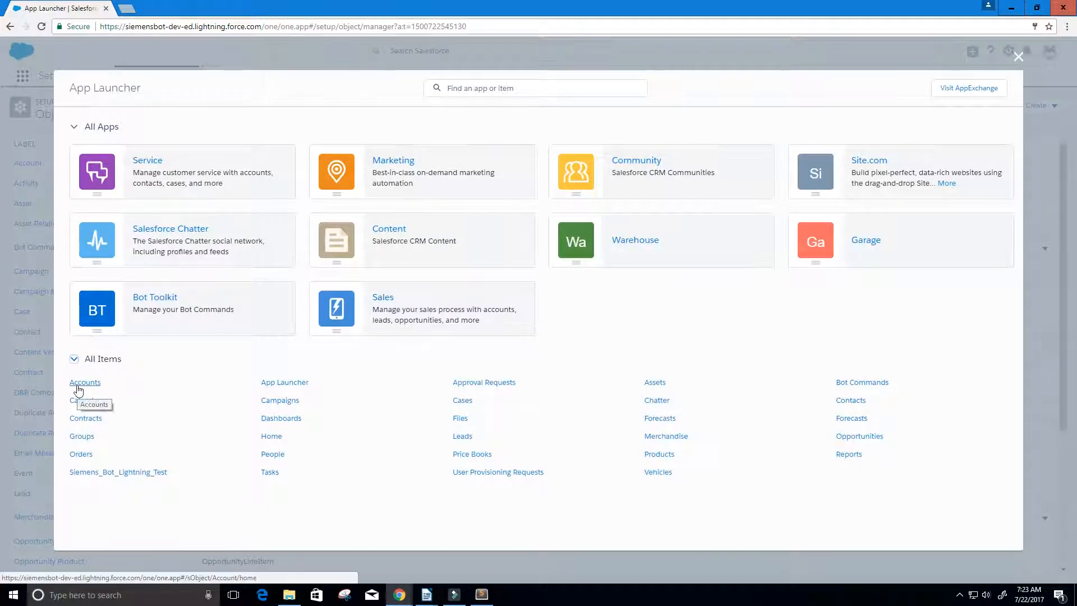
{"action": "left_click", "coordinate": [85, 382]}
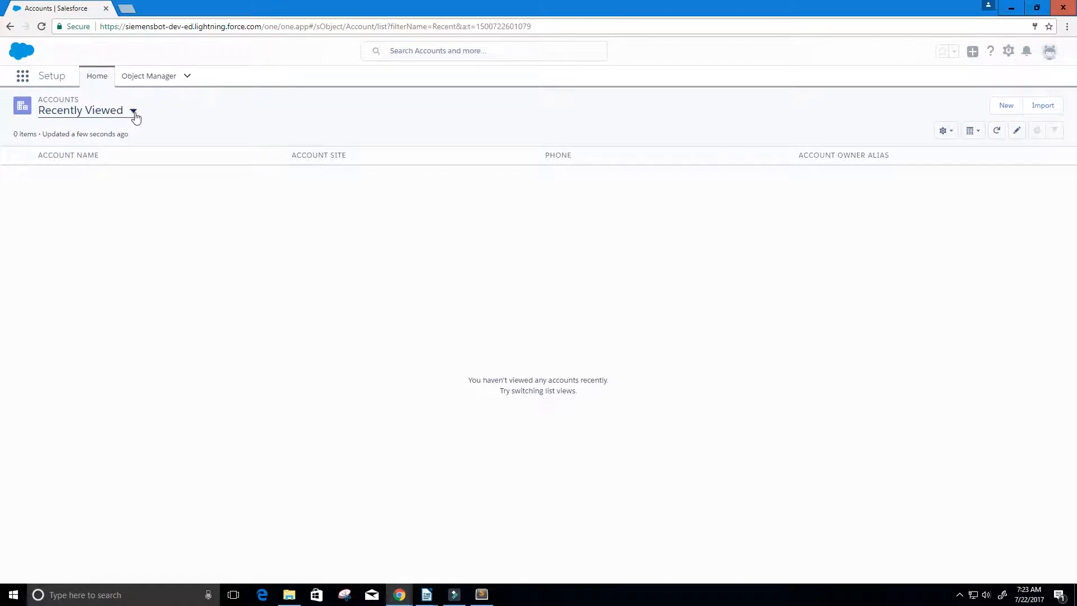
{"action": "left_click", "coordinate": [134, 111]}
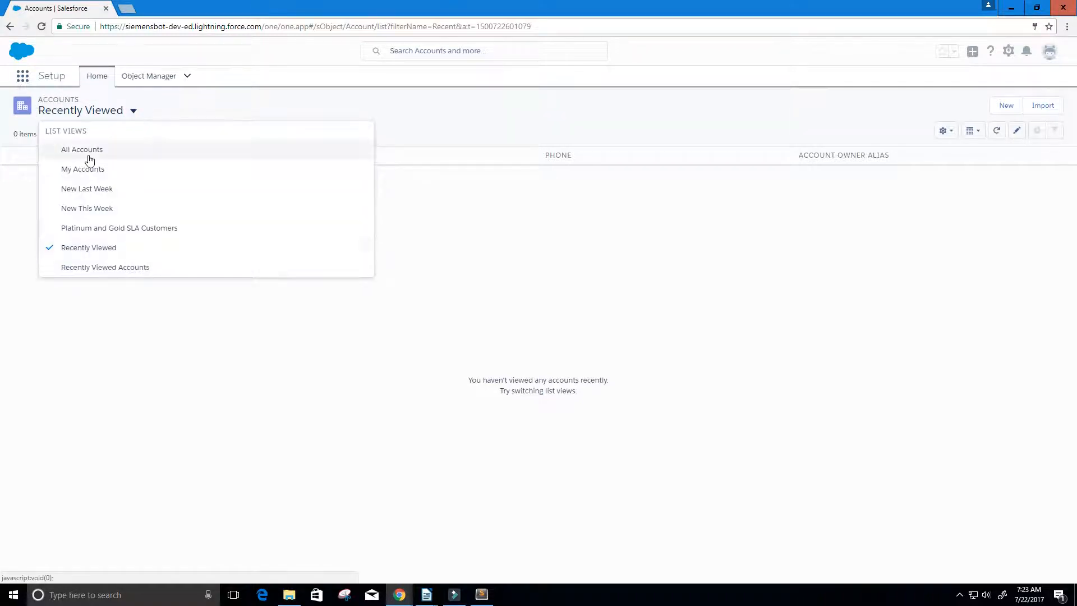
{"action": "left_click", "coordinate": [82, 150]}
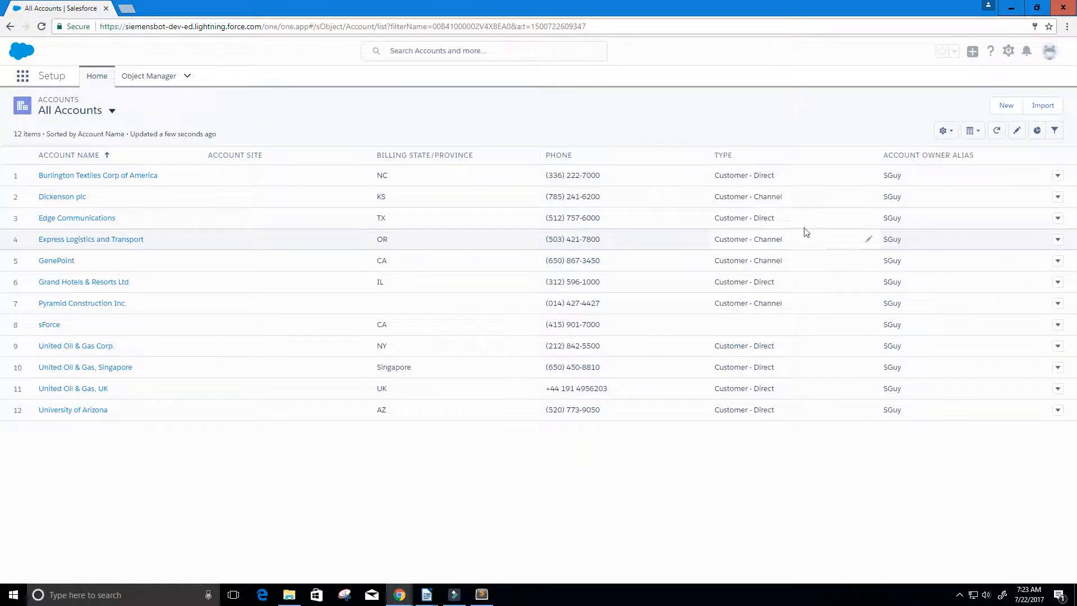
Launch the Developer Console from the Setup gear menu
{"action": "left_click", "coordinate": [424, 155]}
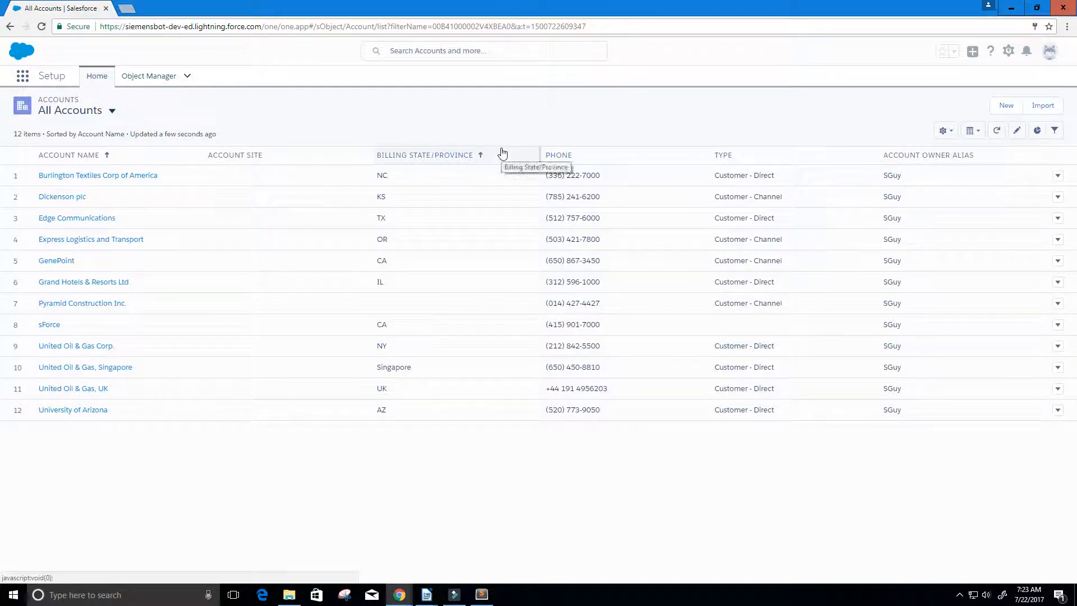
{"action": "mouse_move", "coordinate": [944, 95]}
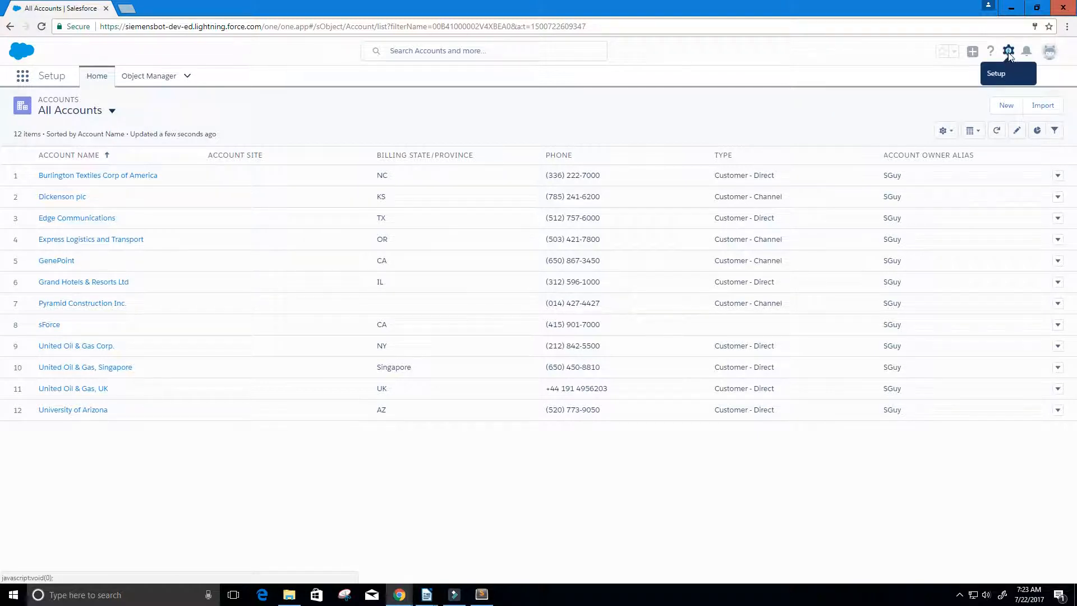
{"action": "left_click", "coordinate": [1008, 51]}
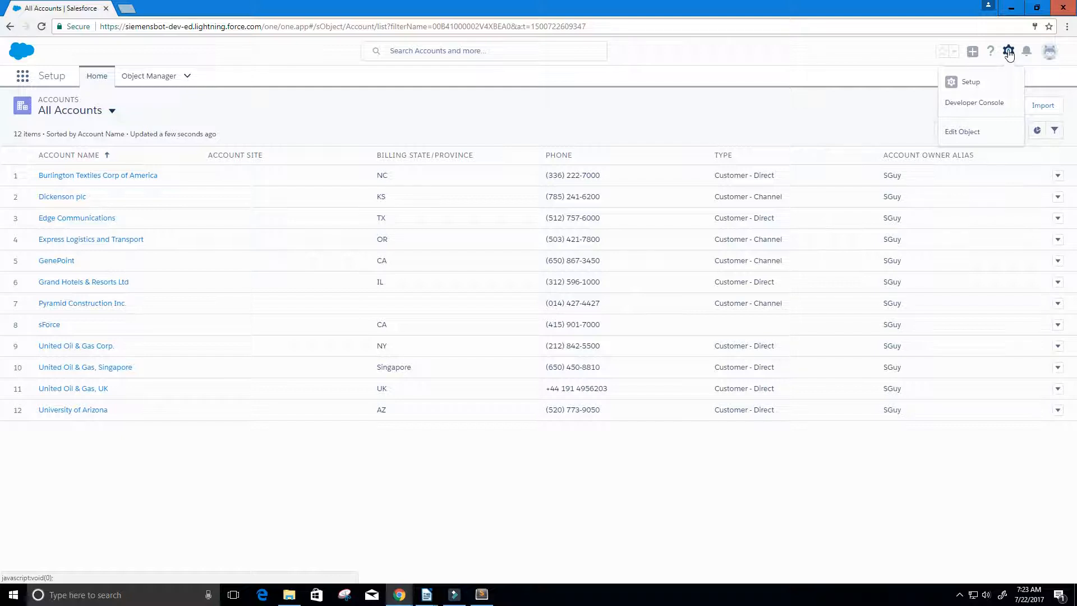
{"action": "mouse_move", "coordinate": [973, 101]}
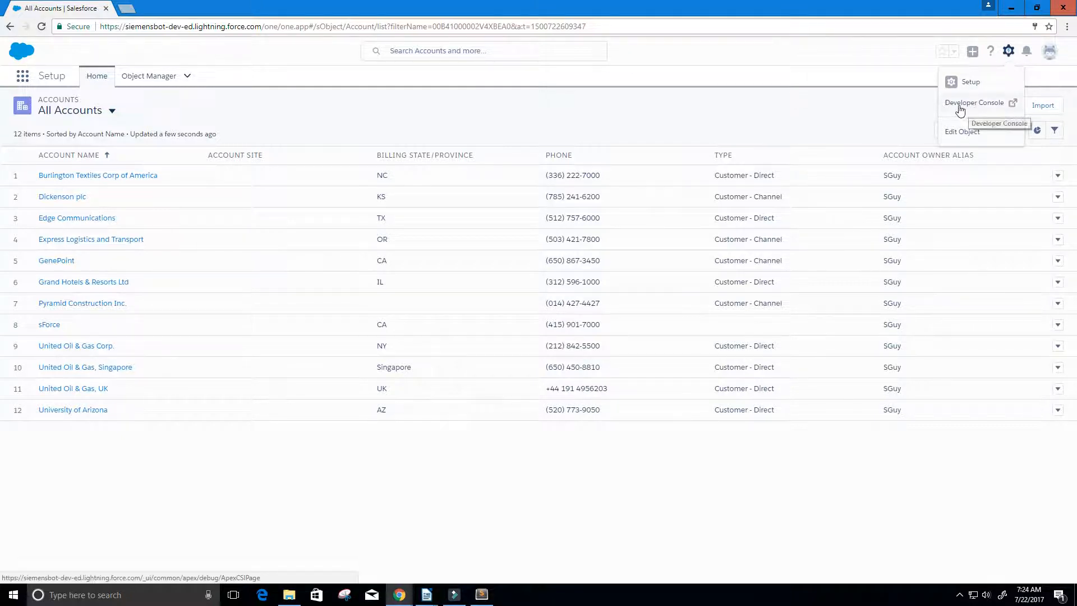
{"action": "left_click", "coordinate": [974, 102]}
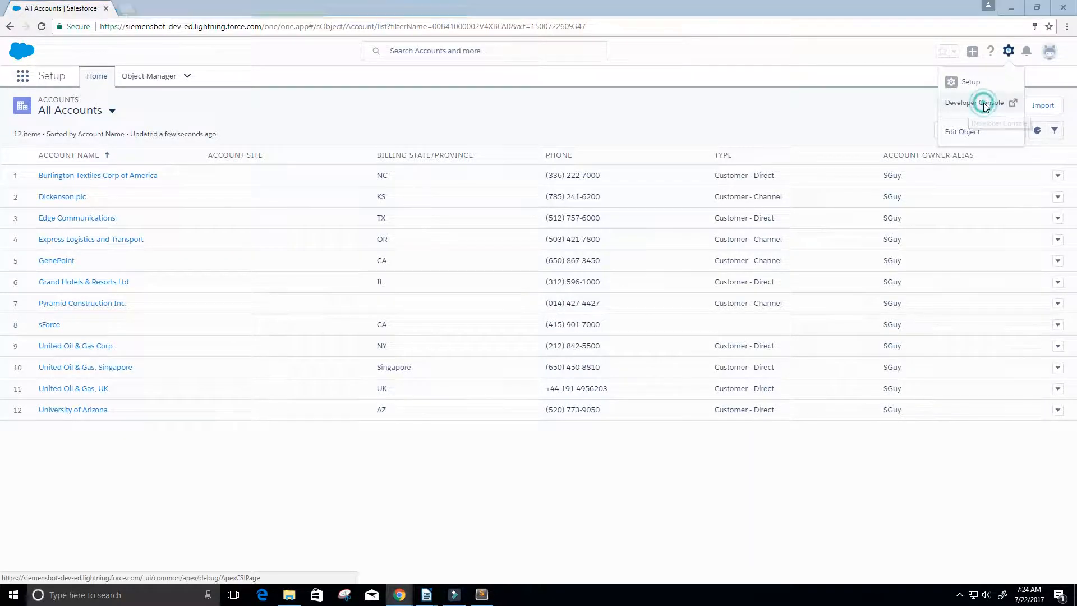
Execute the Account query for name, owner, account number and active status, then close its results
{"action": "left_click", "coordinate": [971, 102]}
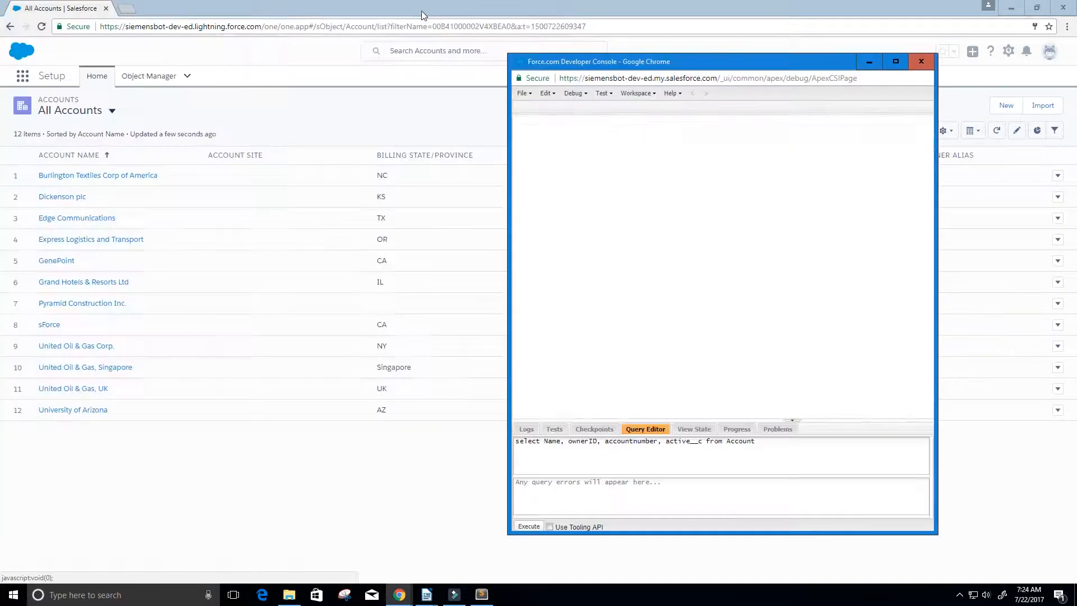
{"action": "left_click", "coordinate": [529, 526]}
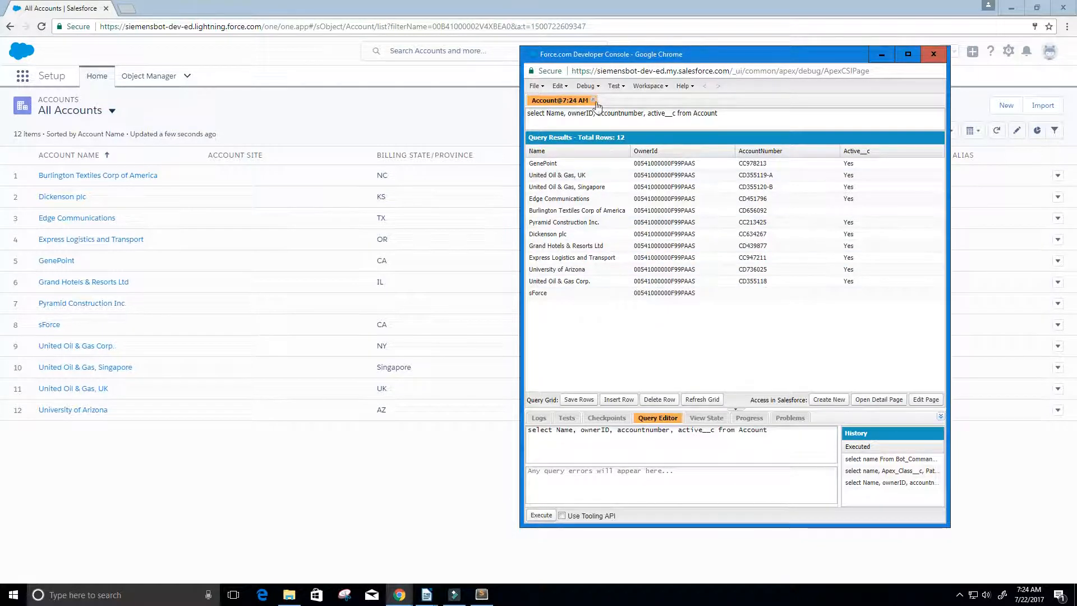
{"action": "left_click", "coordinate": [592, 100]}
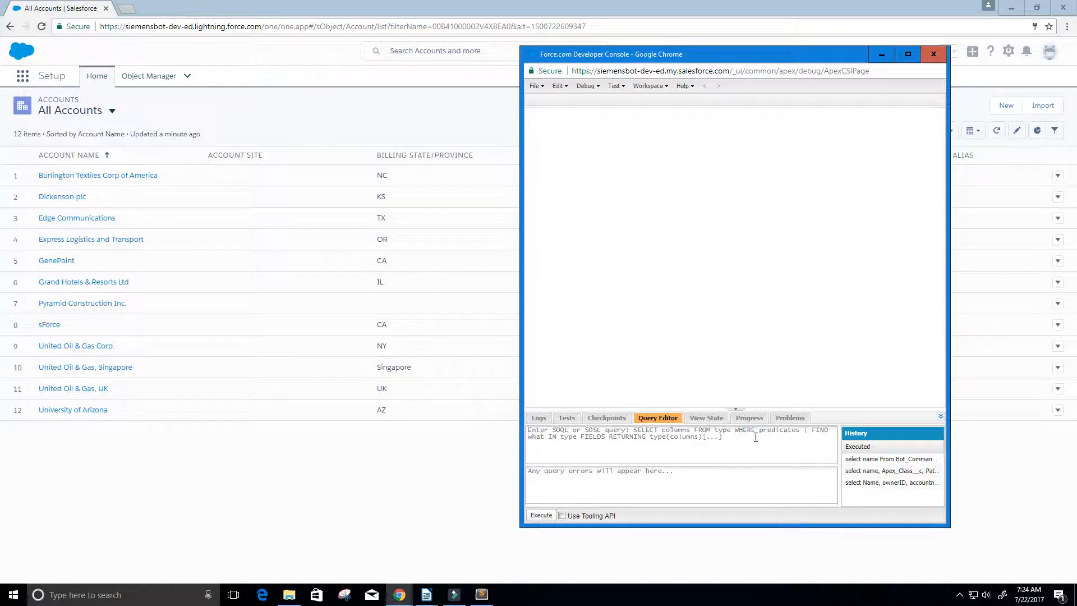
Drag the console window aside to reveal account phone numbers, then return to the object list
{"action": "left_click_drag", "start_coordinate": [611, 54], "coordinate": [636, 100]}
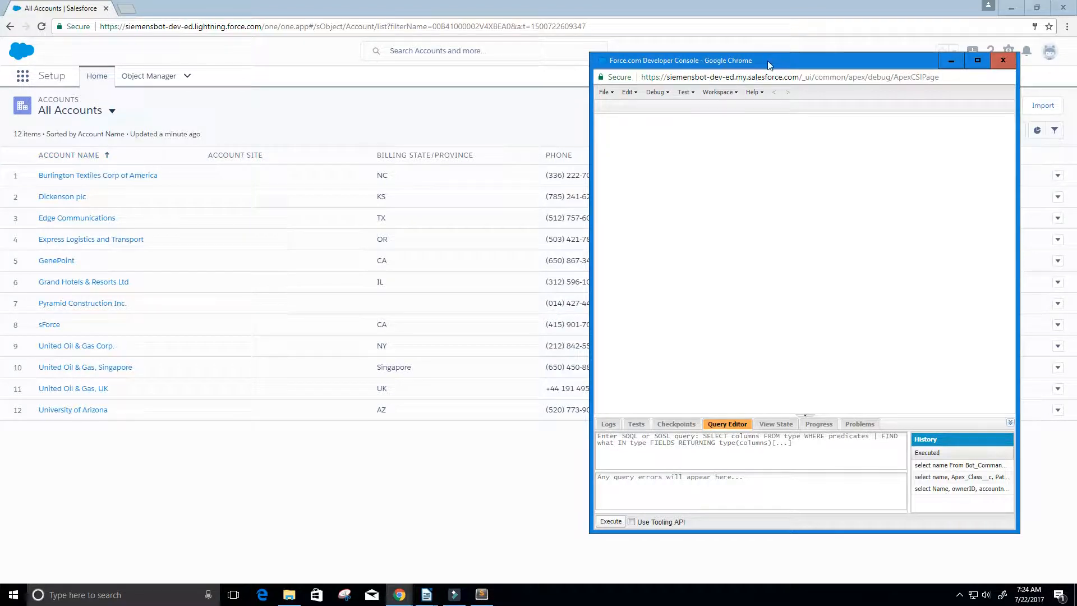
{"action": "left_click_drag", "start_coordinate": [680, 60], "coordinate": [691, 96]}
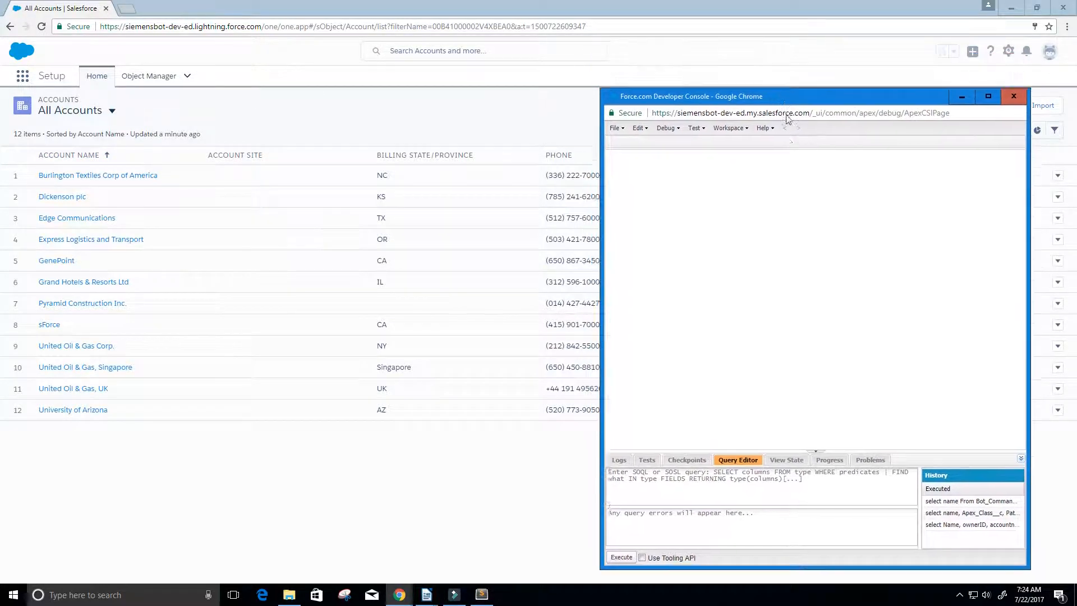
{"action": "left_click_drag", "start_coordinate": [691, 96], "coordinate": [704, 249]}
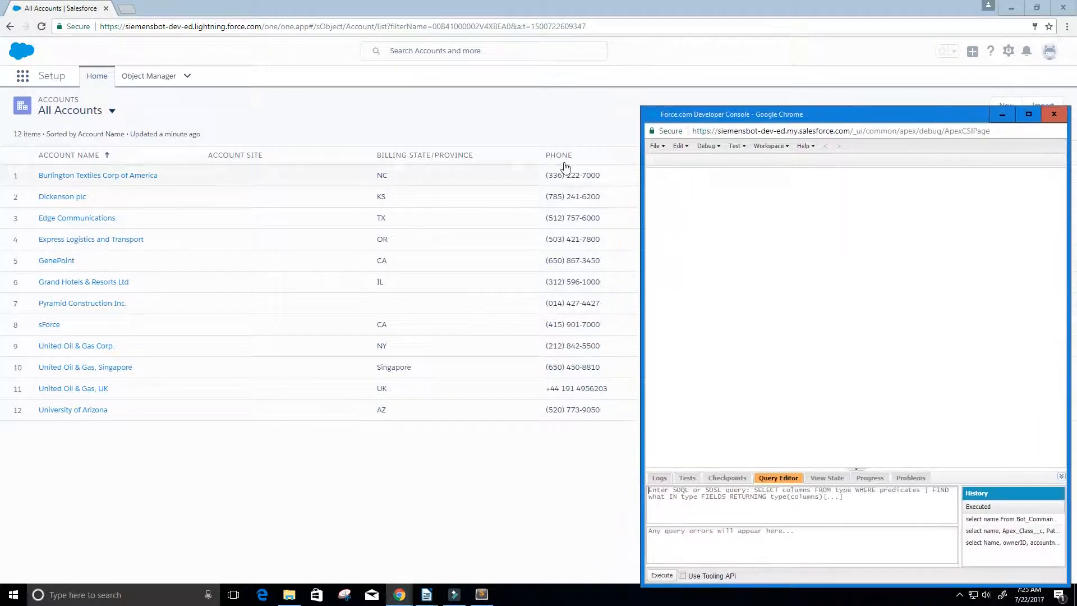
{"action": "left_click_drag", "start_coordinate": [732, 114], "coordinate": [783, 46]}
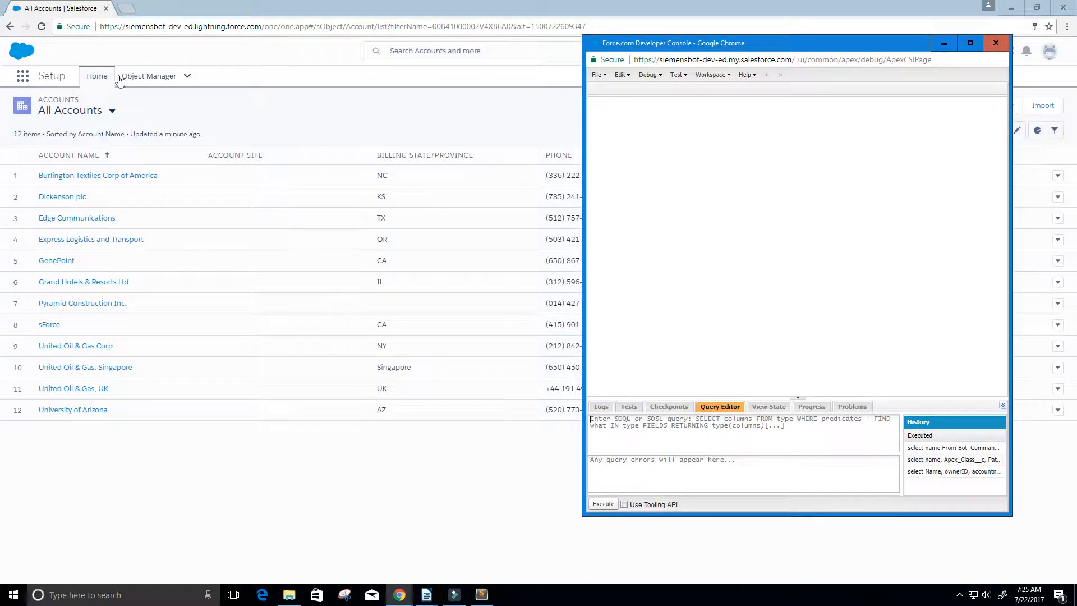
{"action": "left_click", "coordinate": [148, 76]}
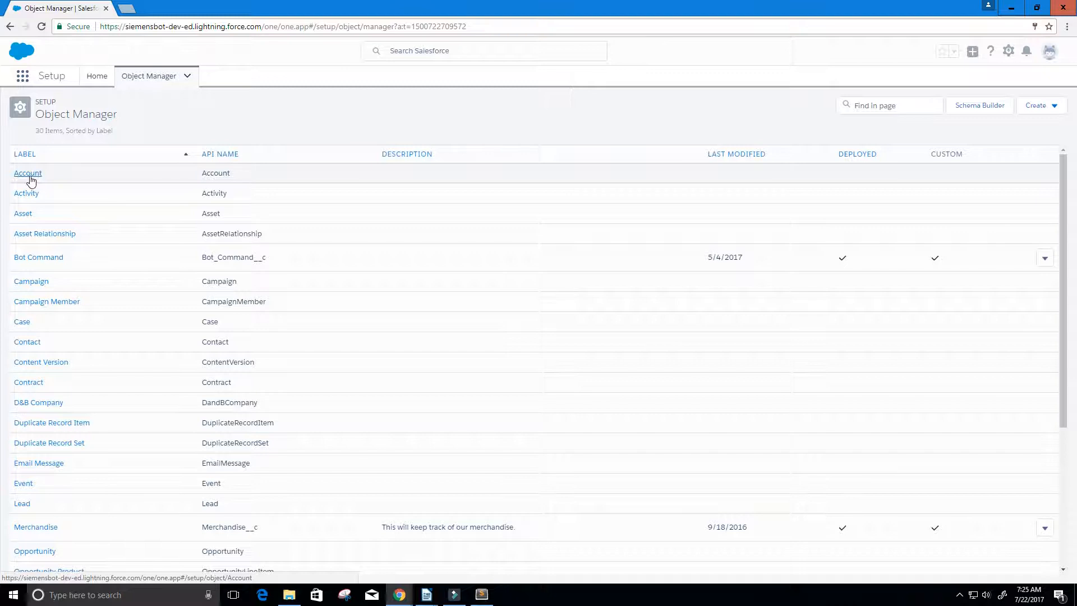
Open Account's Fields & Relationships and scroll through all 38 fields
{"action": "left_click", "coordinate": [27, 172]}
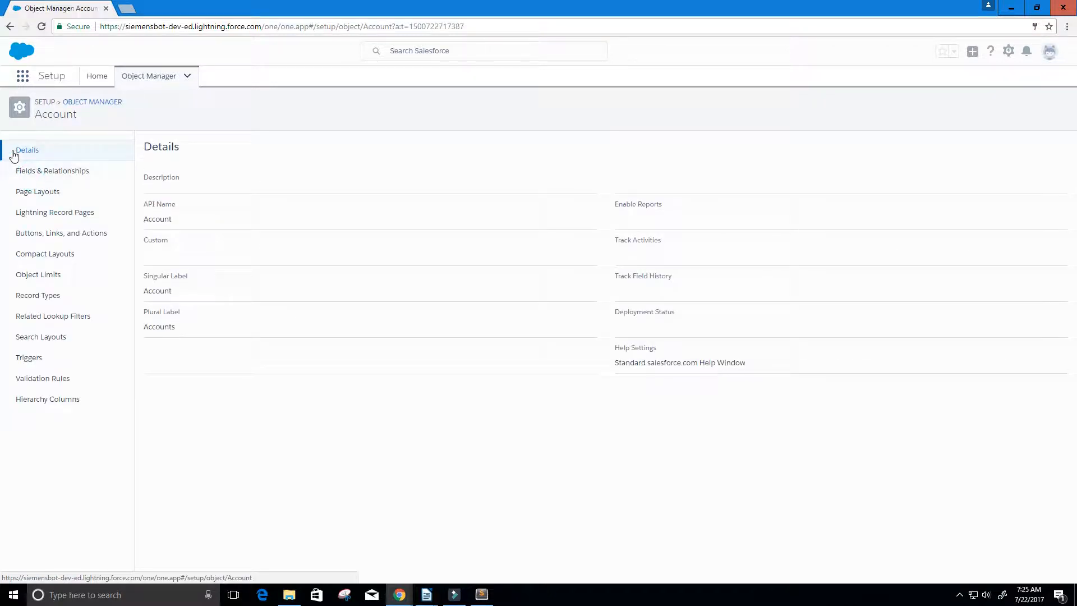
{"action": "mouse_move", "coordinate": [49, 162]}
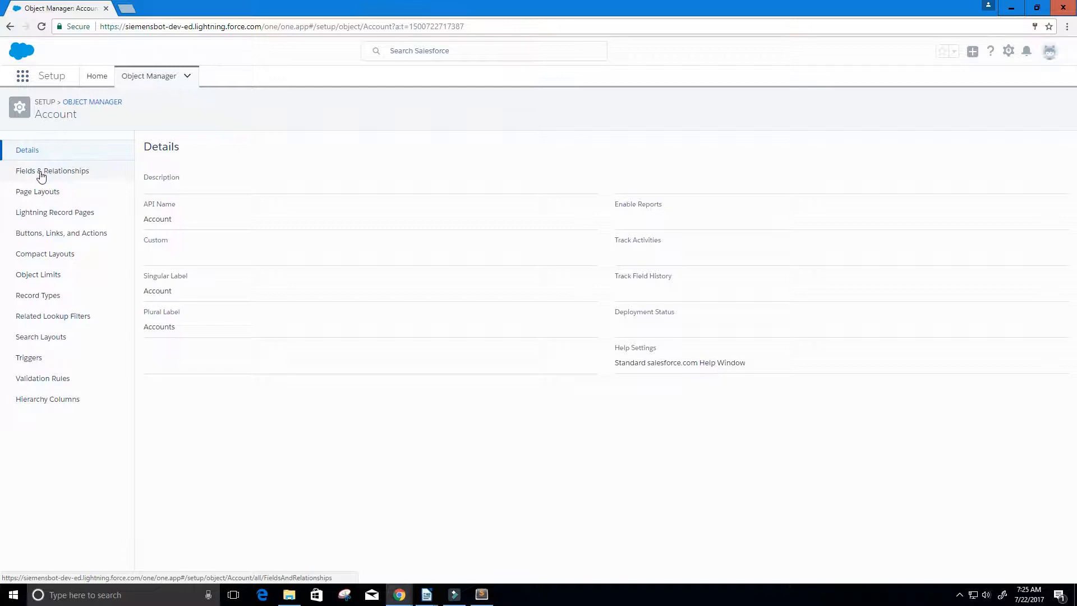
{"action": "left_click", "coordinate": [53, 171]}
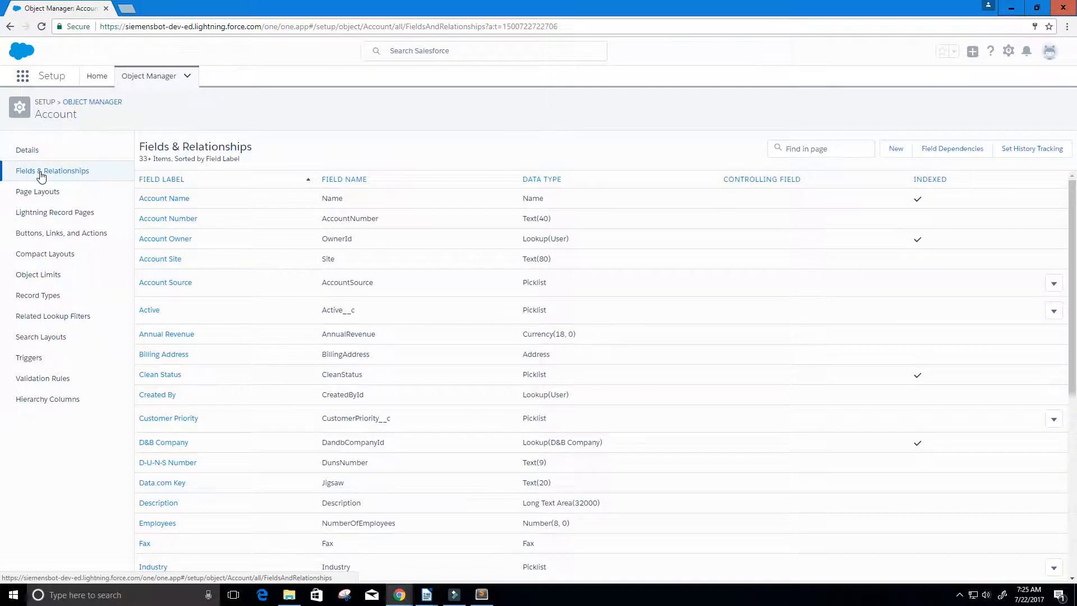
{"action": "mouse_move", "coordinate": [398, 322]}
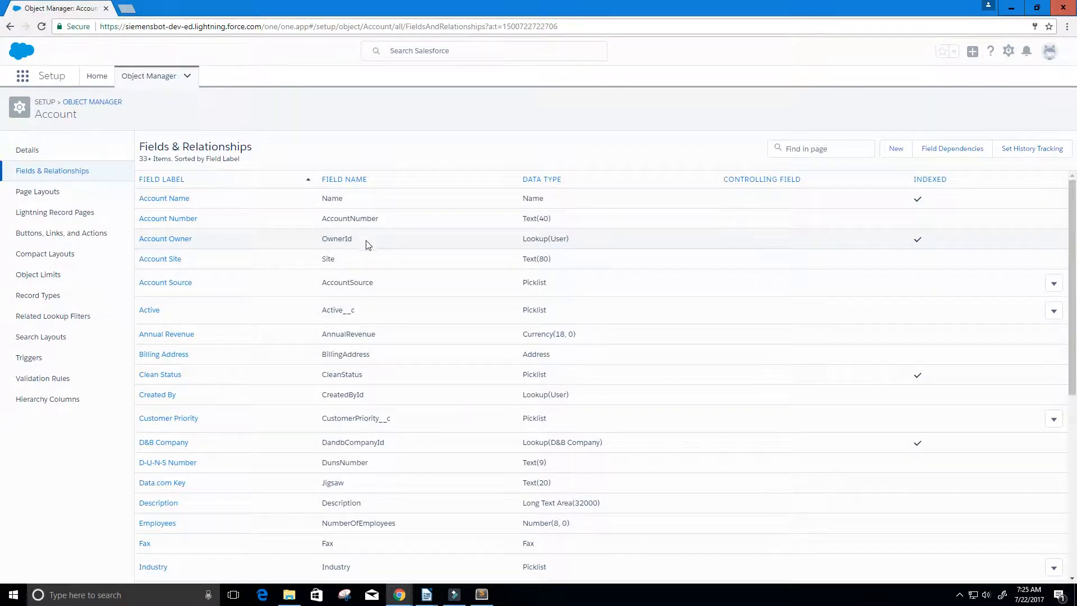
{"action": "scroll", "scroll_direction": "down", "scroll_amount": 3}
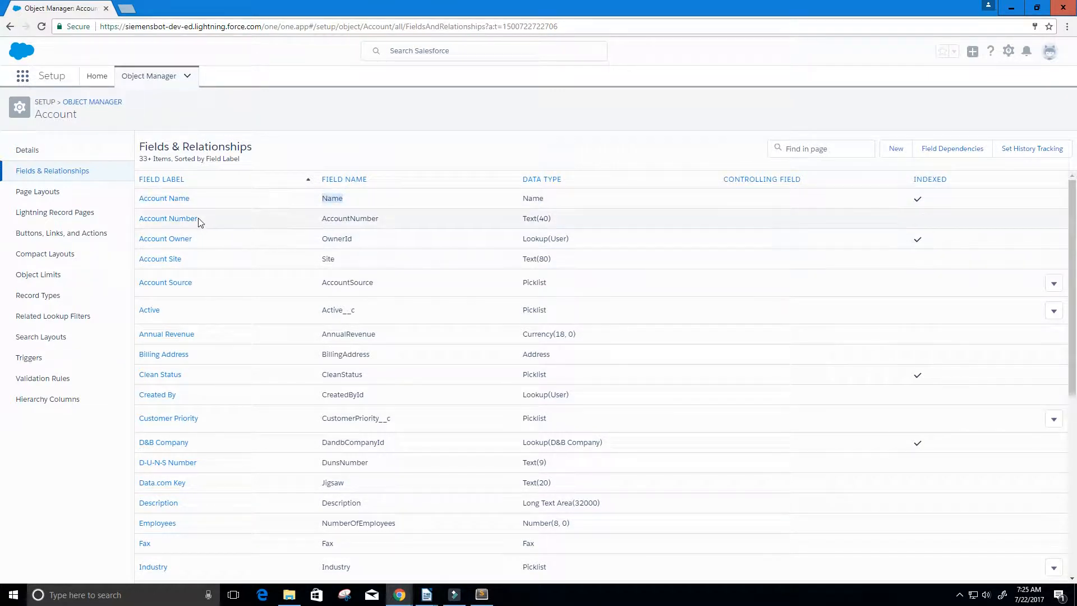
{"action": "mouse_move", "coordinate": [215, 237]}
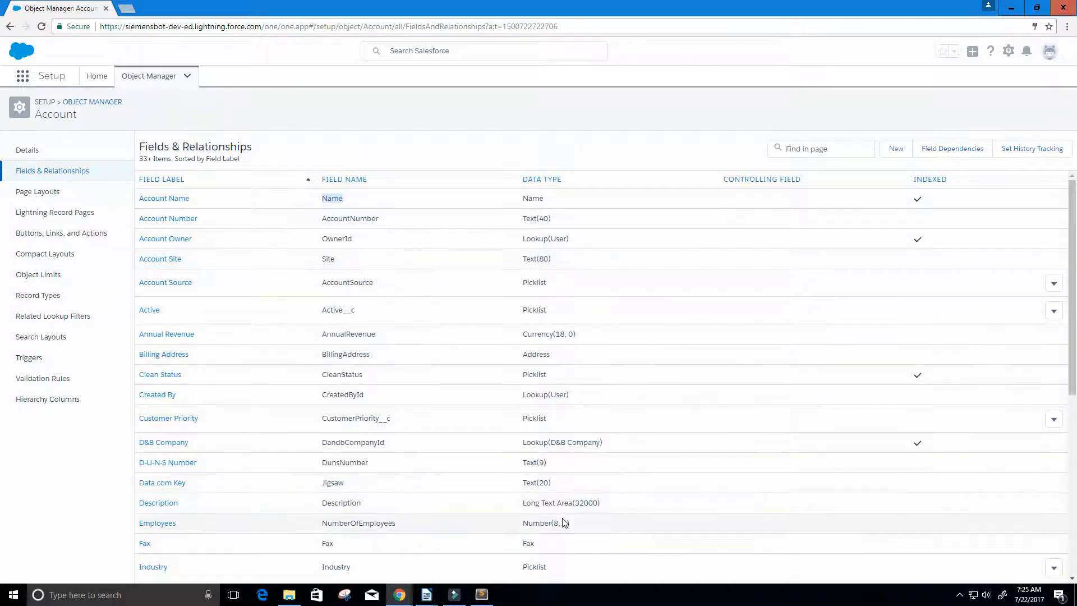
{"action": "scroll", "scroll_direction": "down", "scroll_amount": 3}
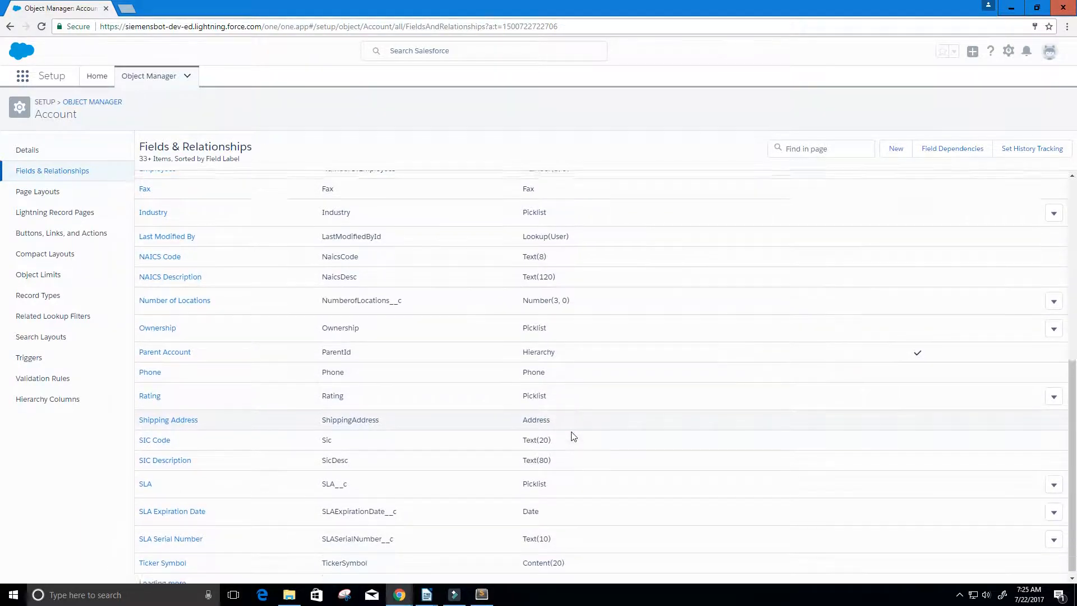
{"action": "scroll", "scroll_direction": "down", "scroll_amount": 3}
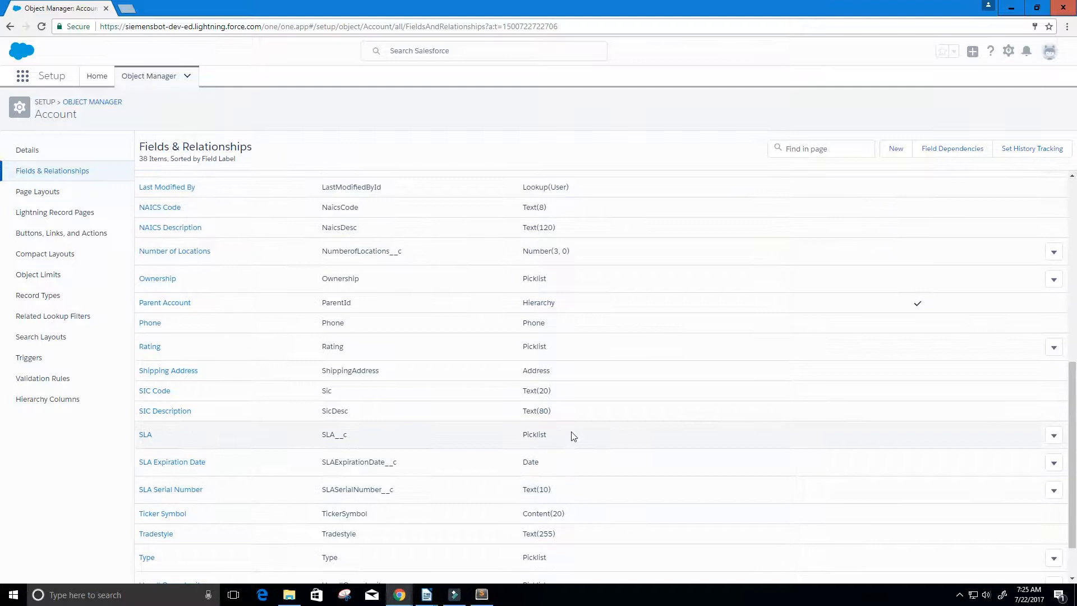
{"action": "scroll", "scroll_direction": "down", "scroll_amount": 3}
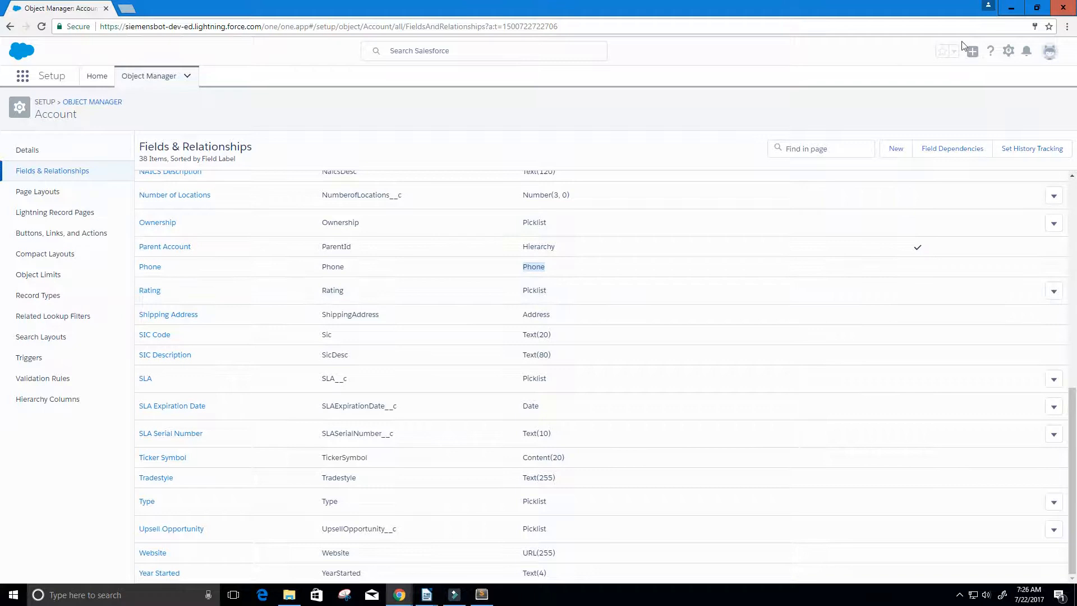
{"action": "left_click", "coordinate": [1008, 51]}
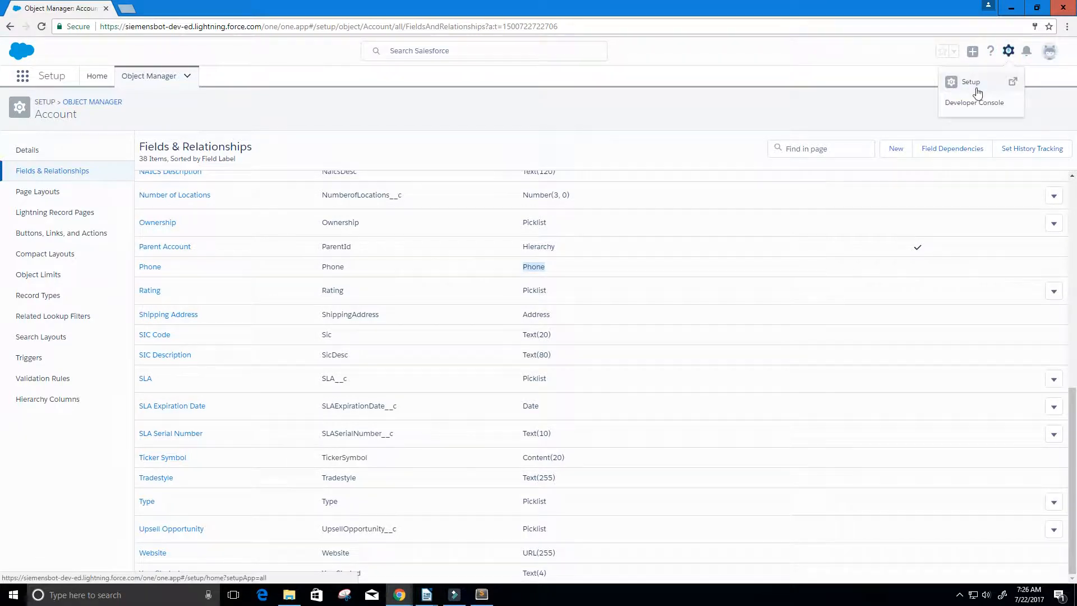
In the Developer Console Query Editor, start a new query with 'select'
{"action": "left_click", "coordinate": [976, 101]}
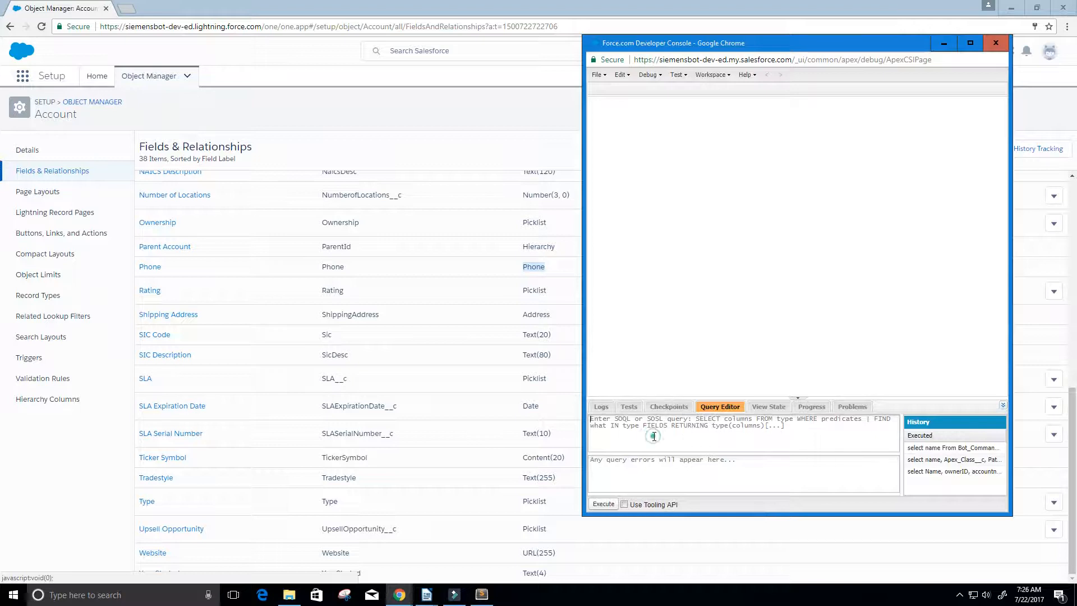
{"action": "type", "text": "s"}
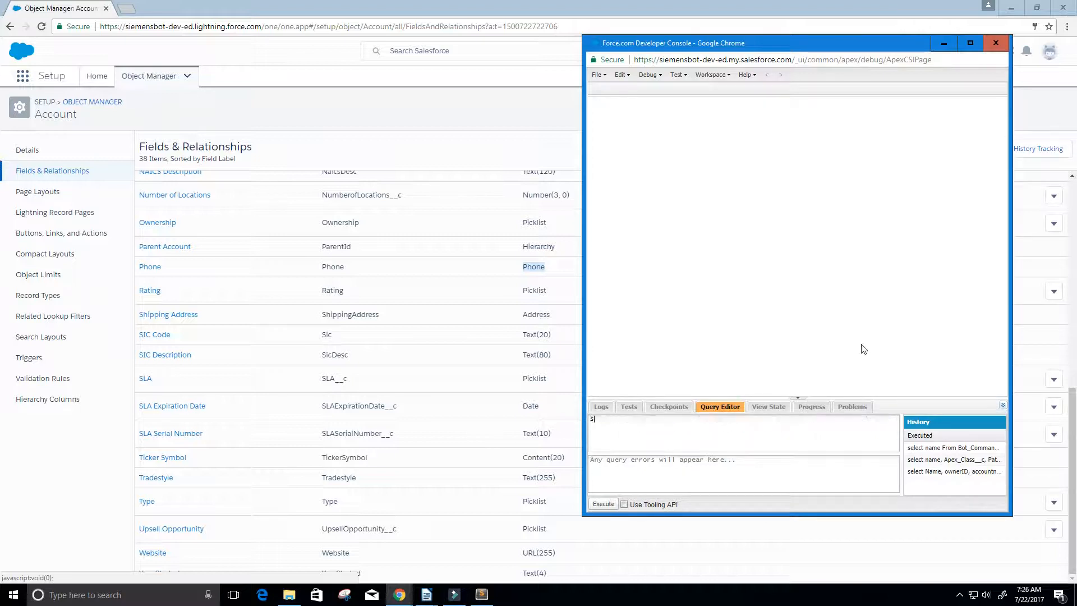
{"action": "type", "text": "elect"}
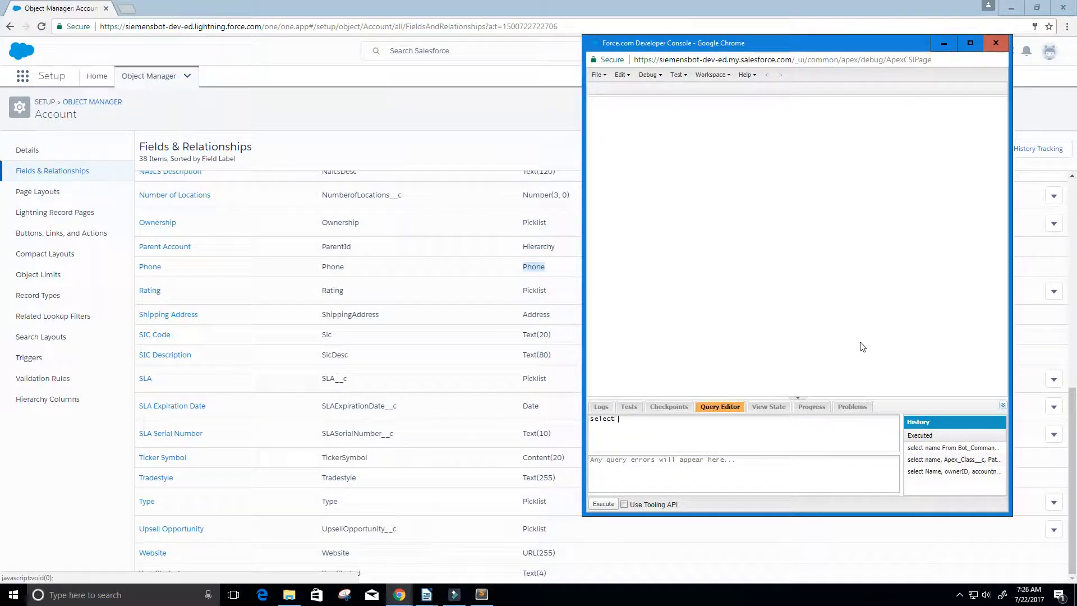
{"action": "mouse_move", "coordinate": [833, 299]}
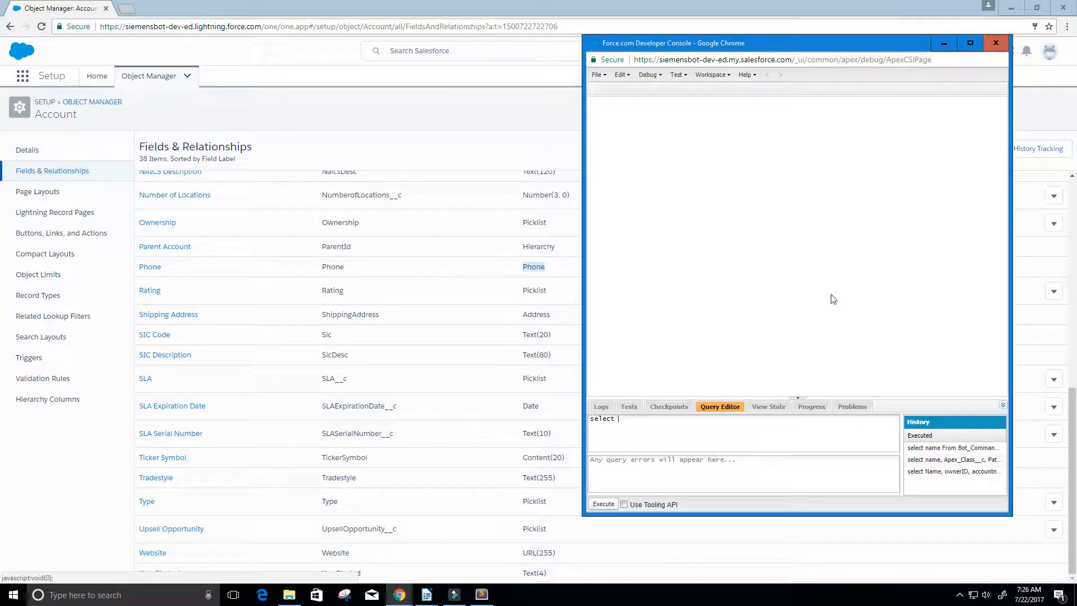
{"action": "type", "text": "accou"}
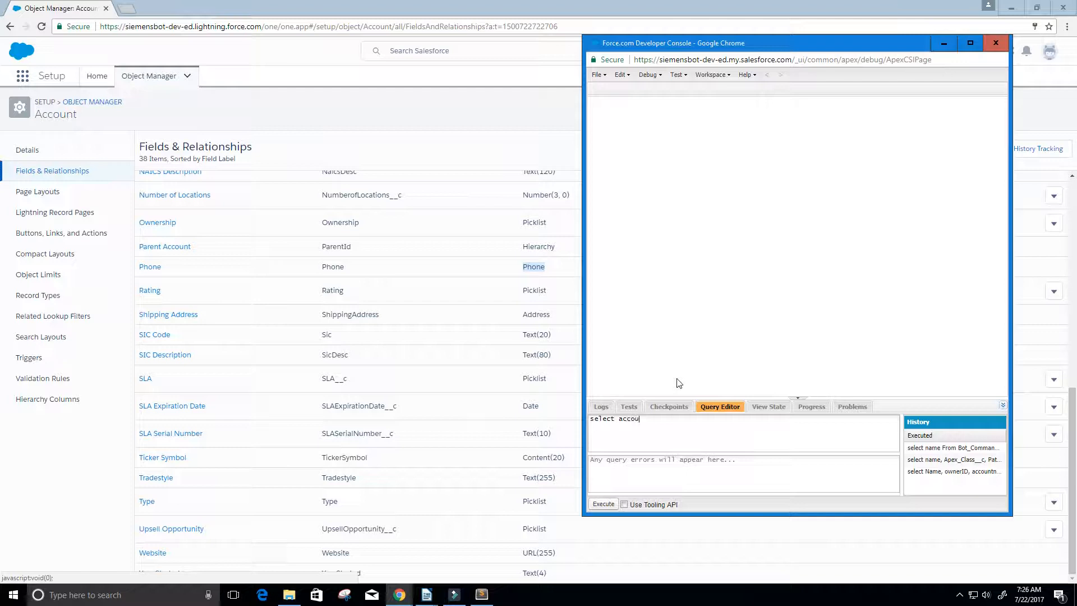
{"action": "type", "text": "n"}
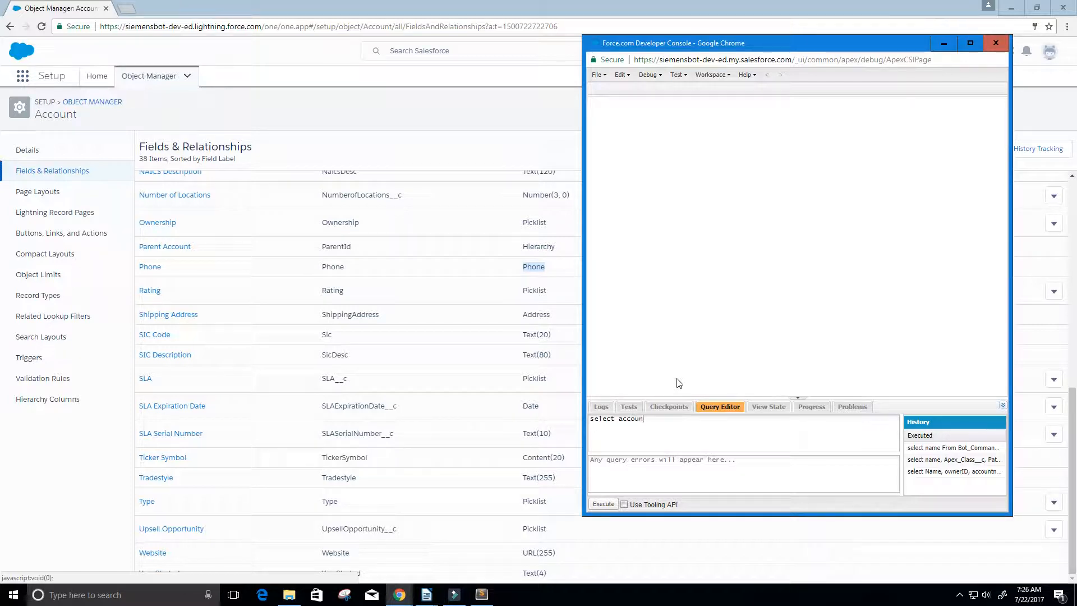
{"action": "key", "text": "BackSpace"}
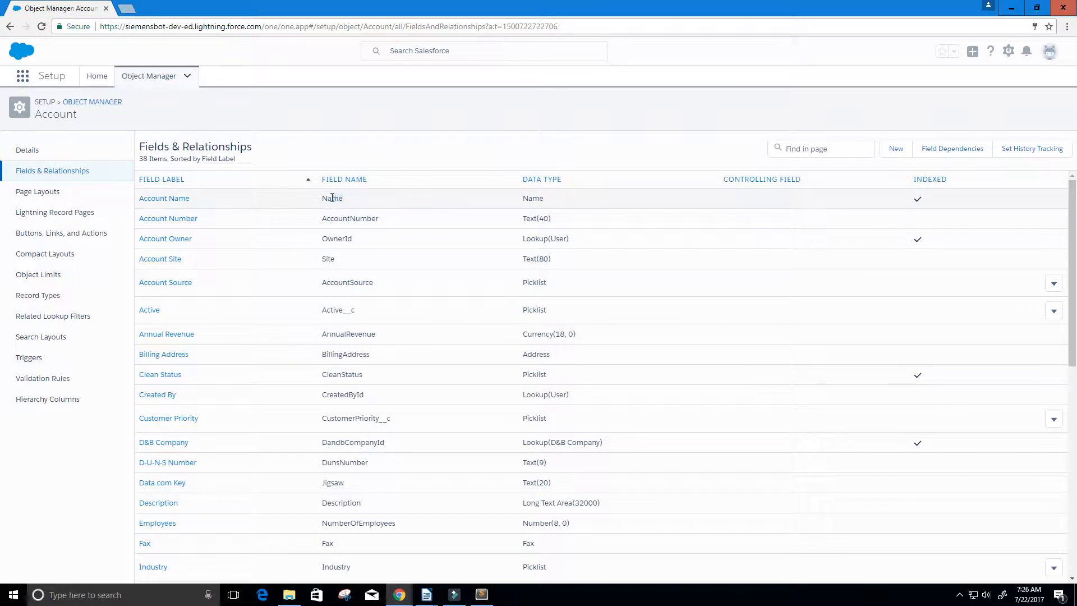
Copy the Name field's API name and paste it into the query
{"action": "double_click", "coordinate": [331, 198]}
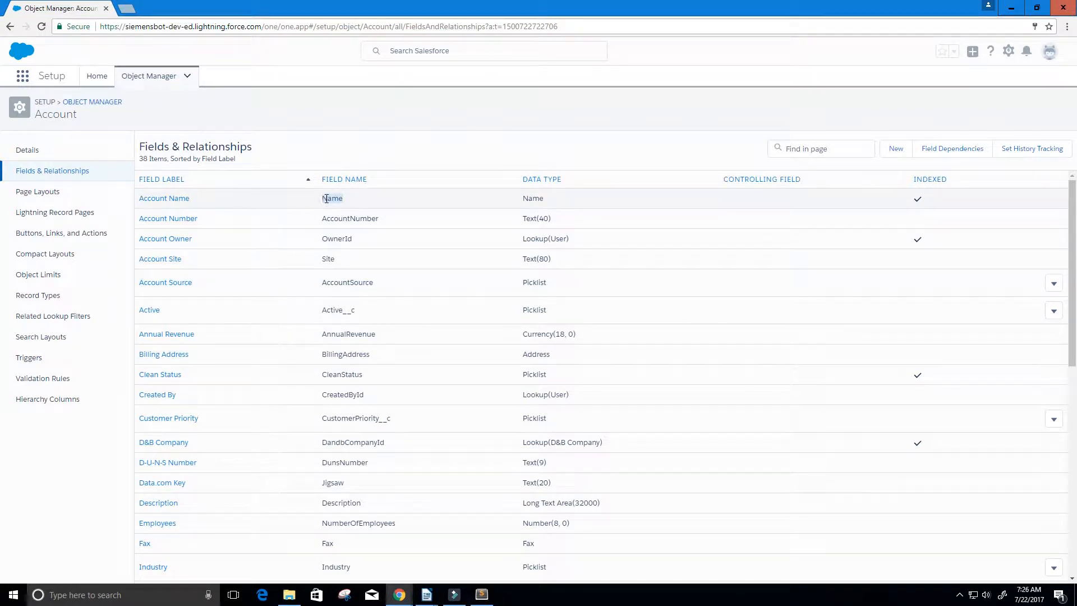
{"action": "double_click", "coordinate": [331, 198]}
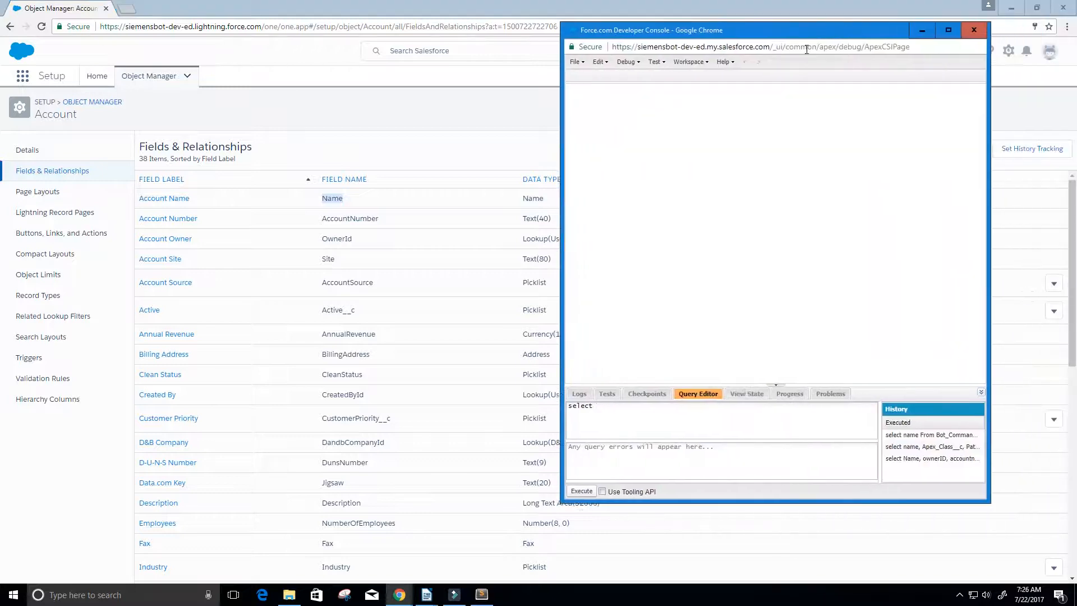
{"action": "right_click", "coordinate": [605, 412]}
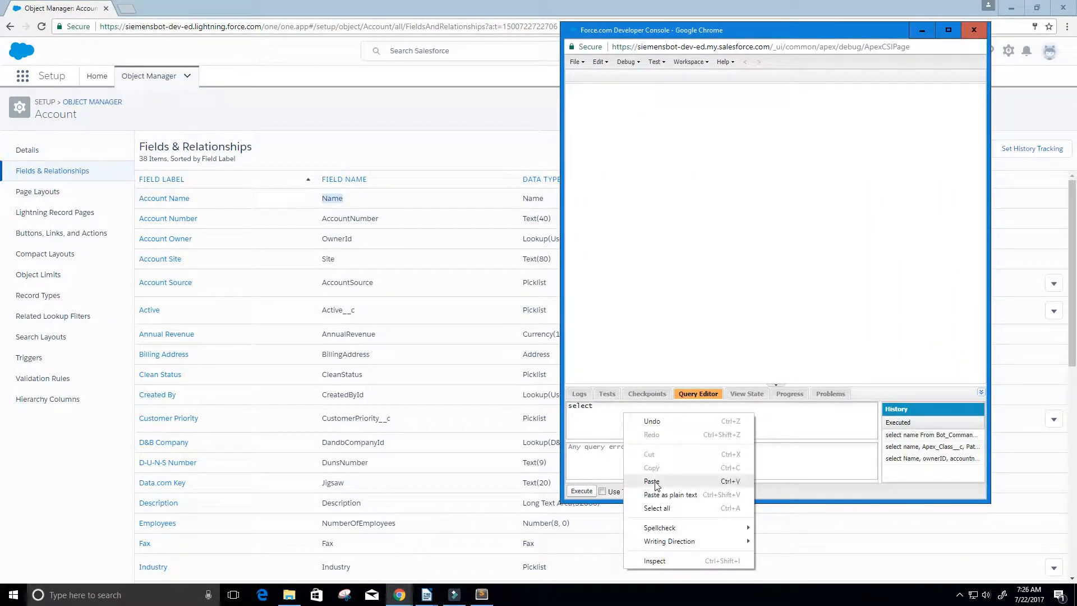
{"action": "left_click", "coordinate": [652, 481]}
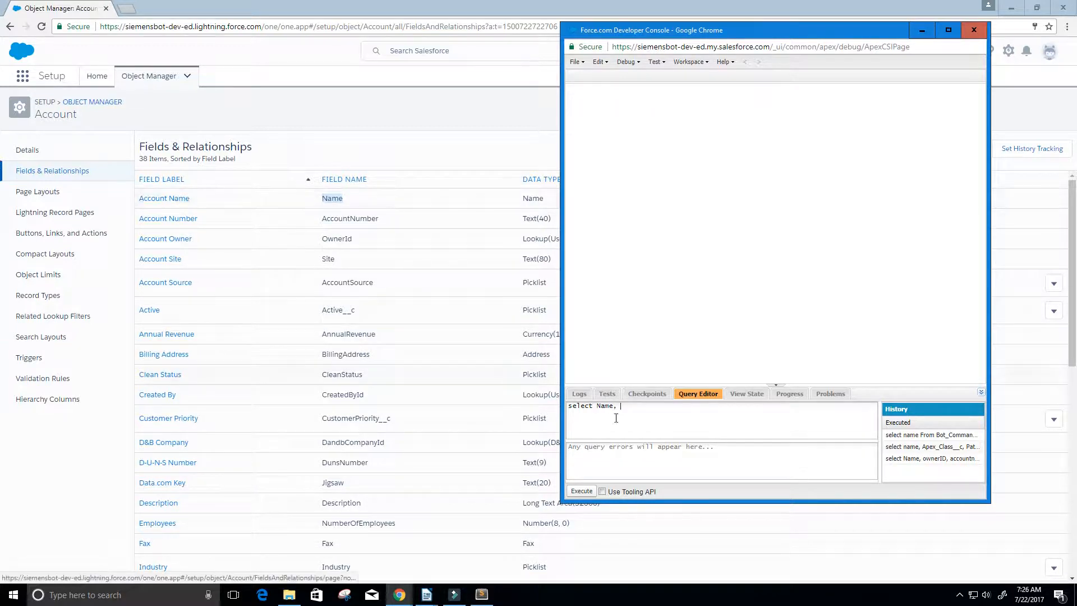
Add phone, accountNumber and Site to the query's selected fields
{"action": "type", "text": "phone"}
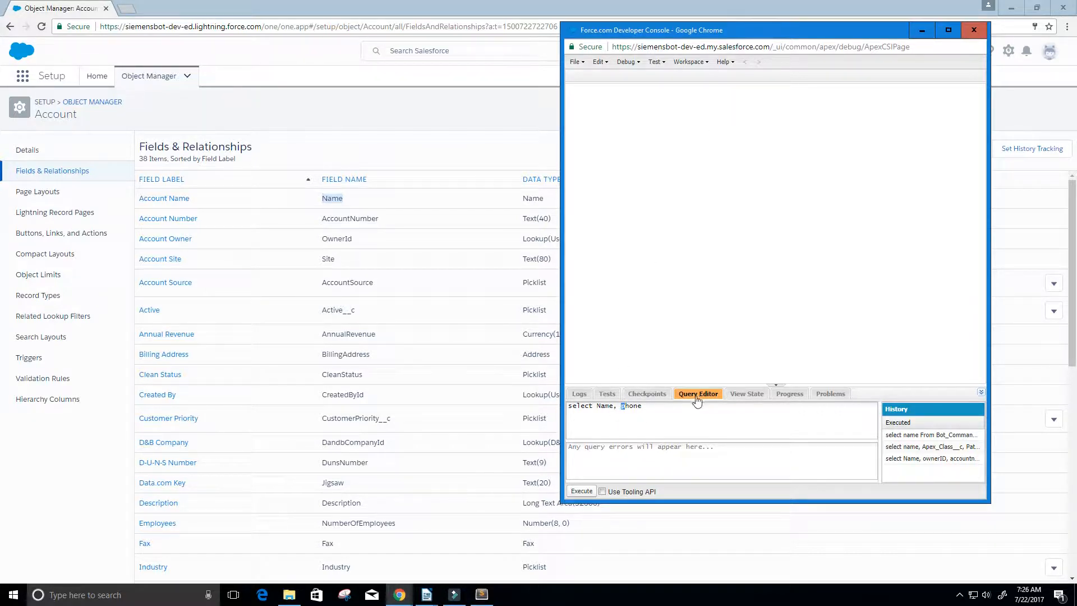
{"action": "type", "text": "phone"}
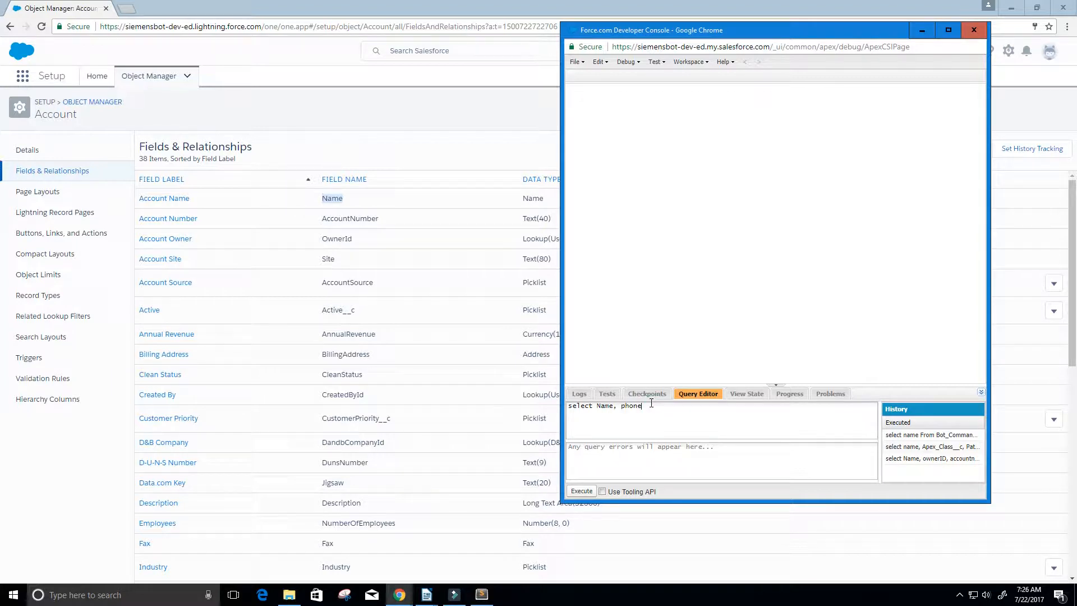
{"action": "type", "text": ","}
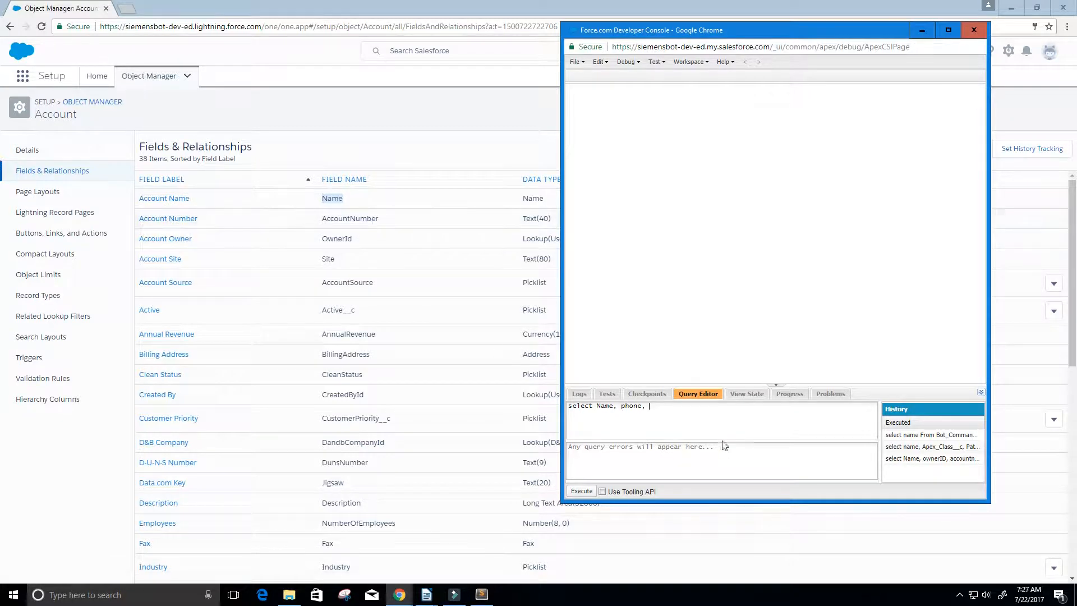
{"action": "type", "text": "accountNumber"}
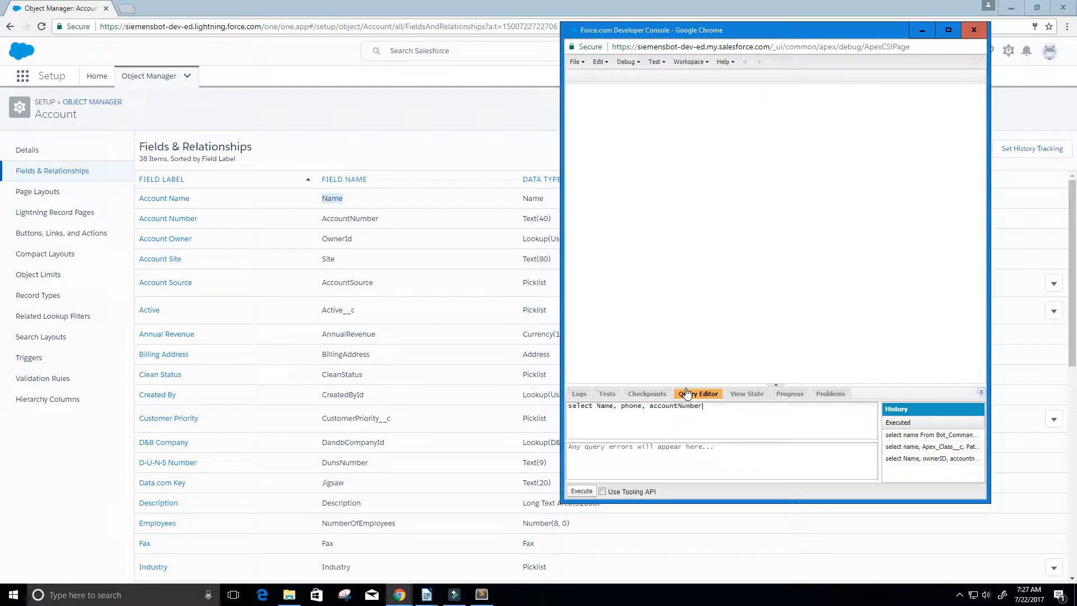
{"action": "type", "text": ","}
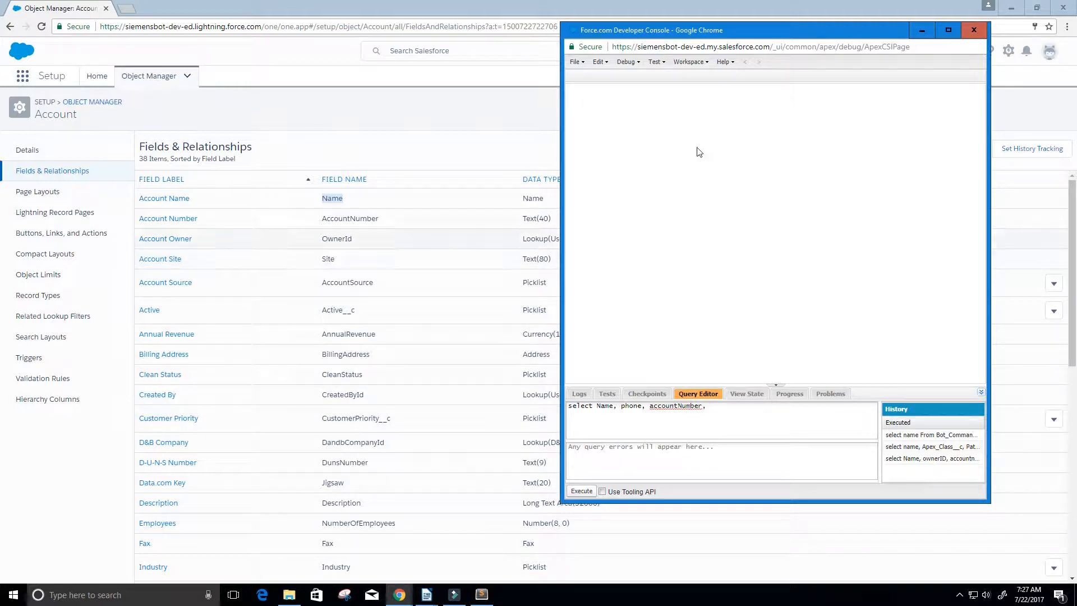
{"action": "type", "text": "5"}
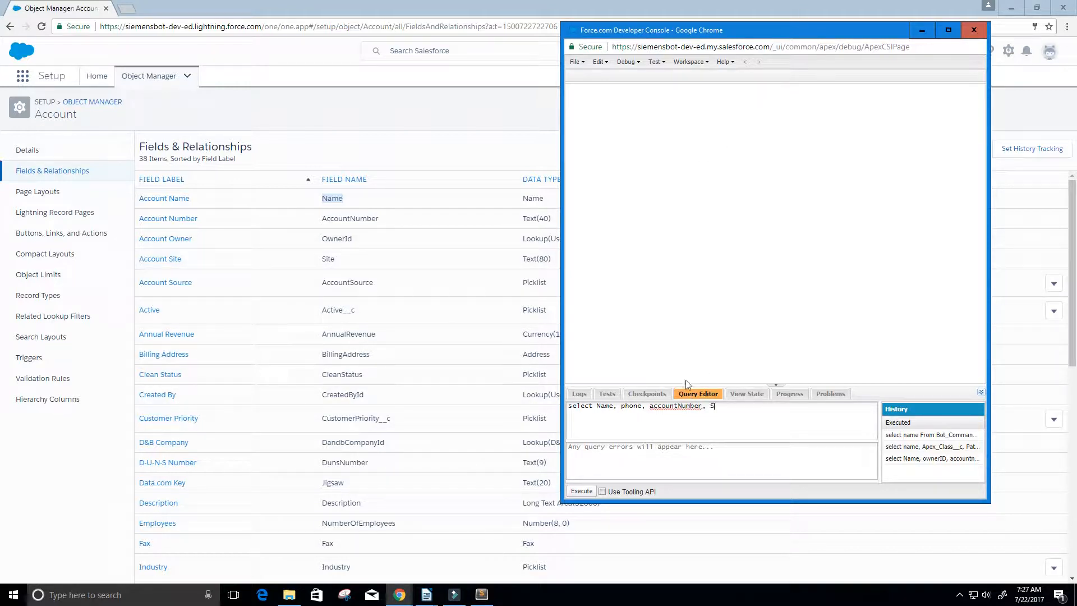
{"action": "type", "text": "Site,"}
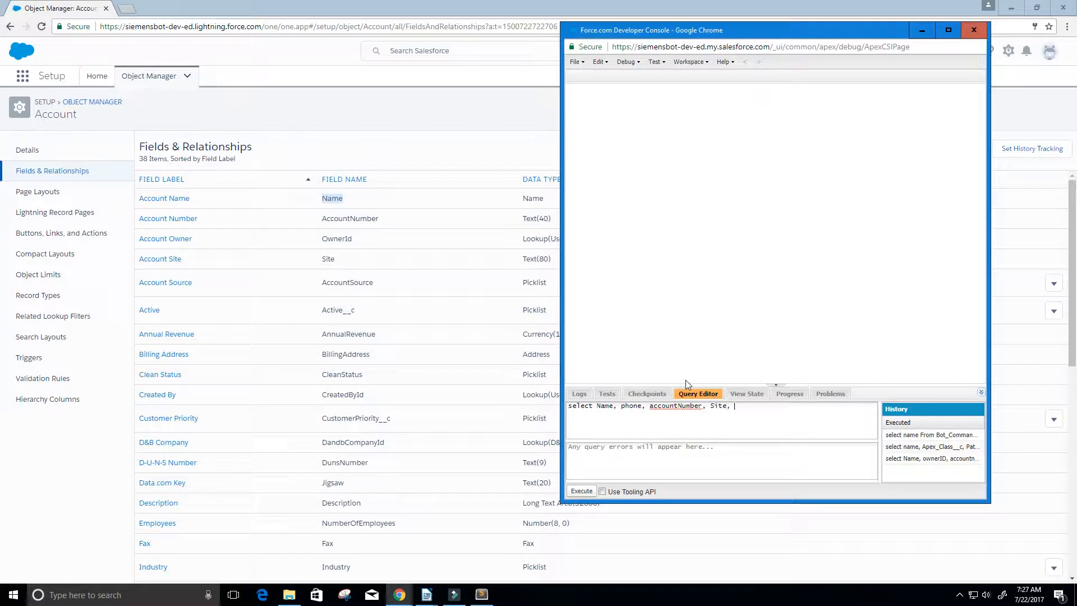
{"action": "left_click_drag", "start_coordinate": [649, 30], "coordinate": [881, 40]}
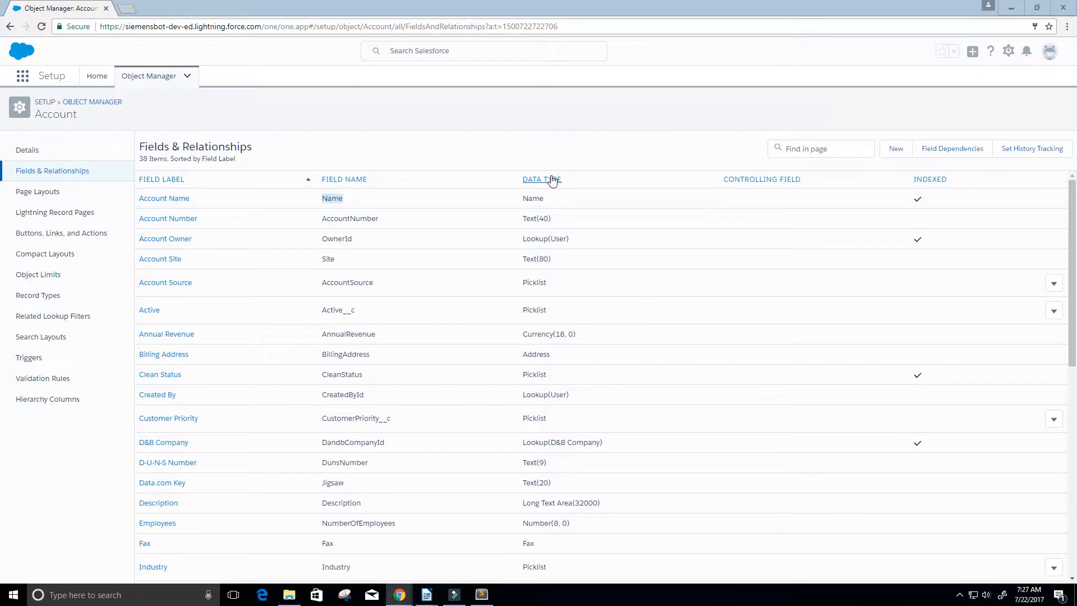
Look up NumberofLocations__c in the field list and end the query with 'from Account'
{"action": "scroll", "scroll_direction": "down", "scroll_amount": 3}
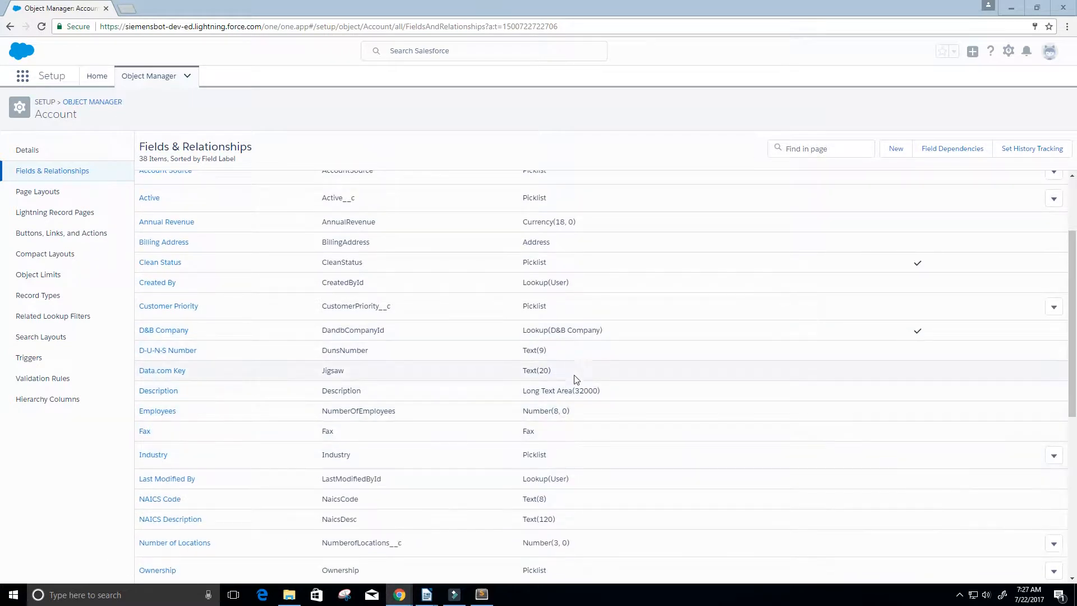
{"action": "scroll", "scroll_direction": "down", "scroll_amount": 3}
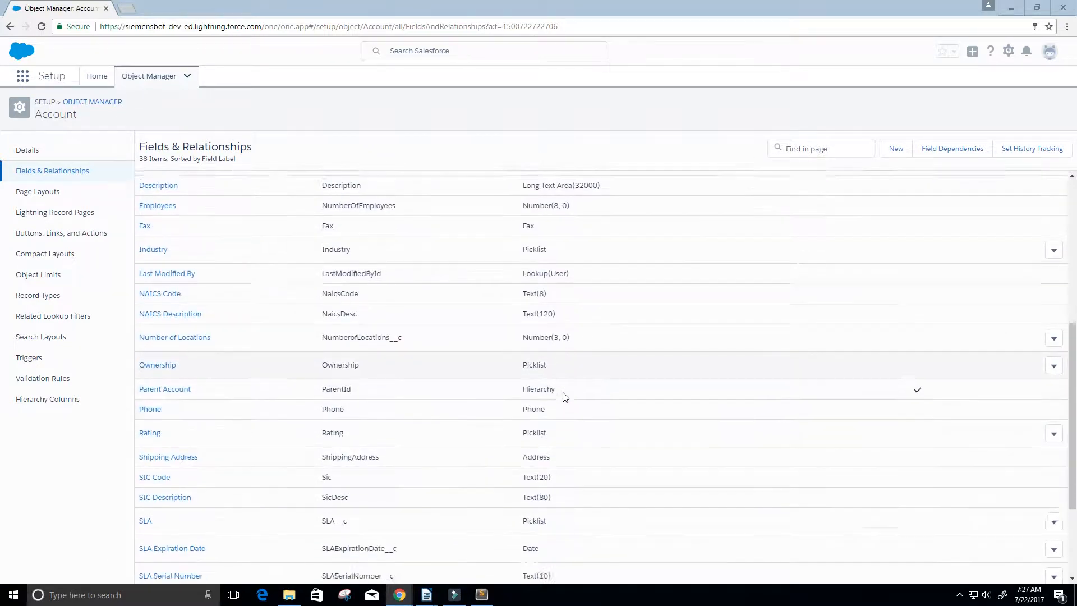
{"action": "scroll", "scroll_direction": "down", "scroll_amount": 3}
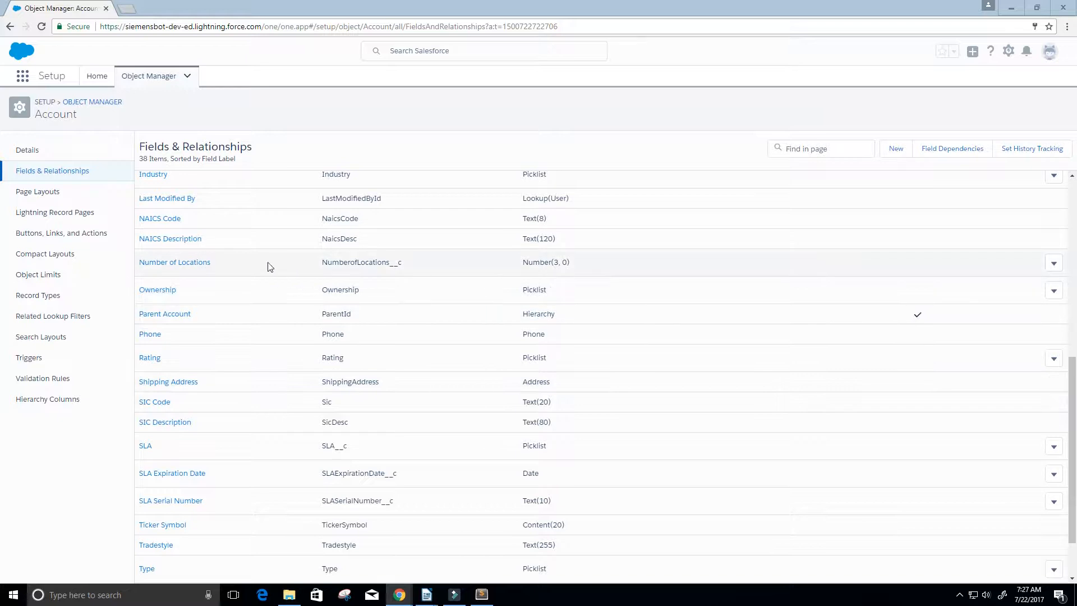
{"action": "mouse_move", "coordinate": [405, 266]}
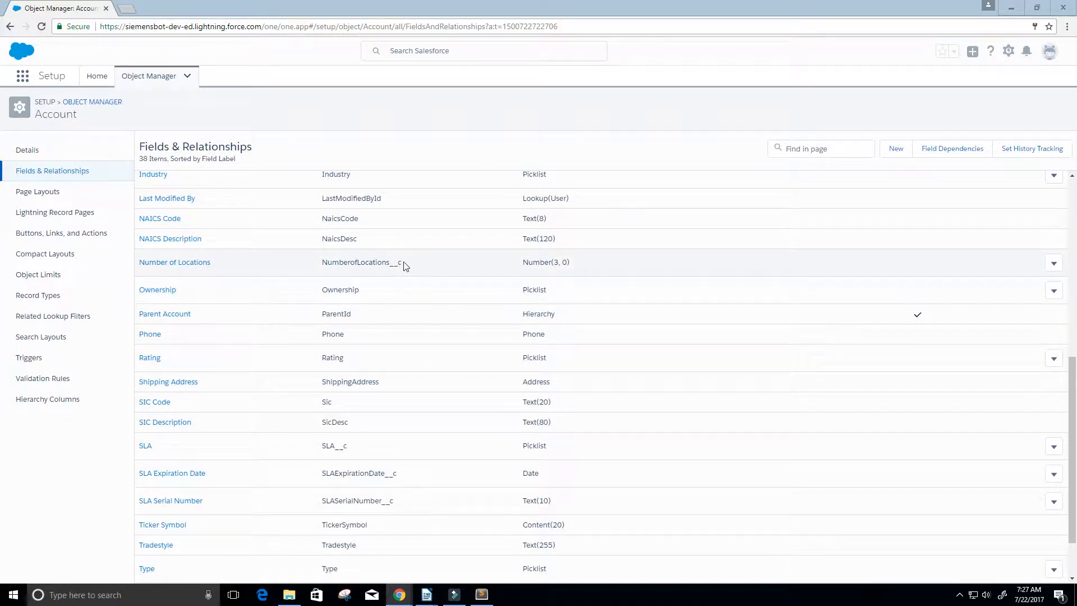
{"action": "double_click", "coordinate": [361, 263]}
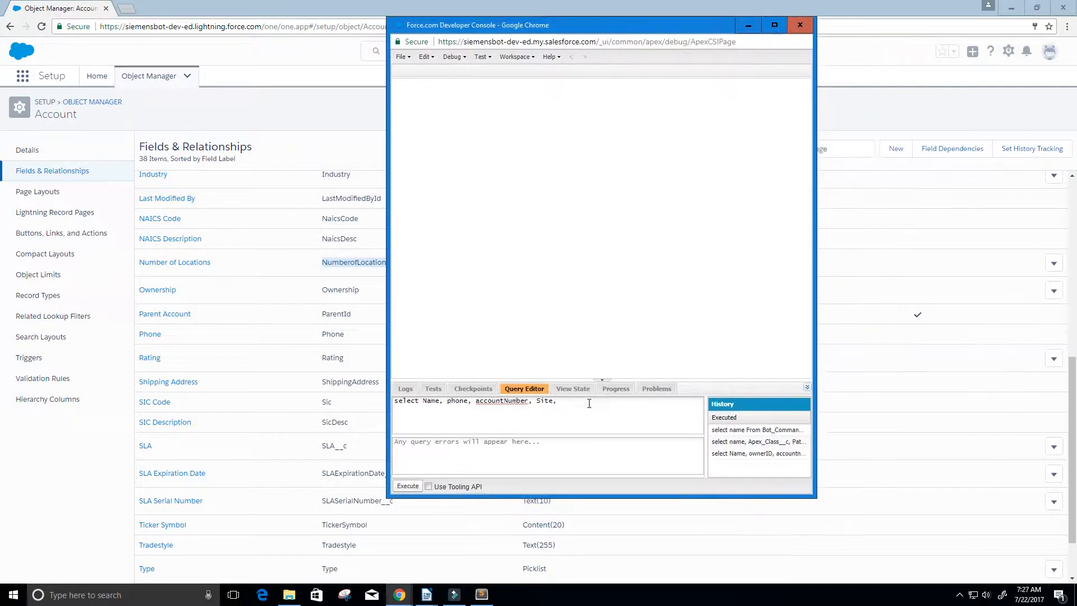
{"action": "type", "text": "NumberofLocations__c"}
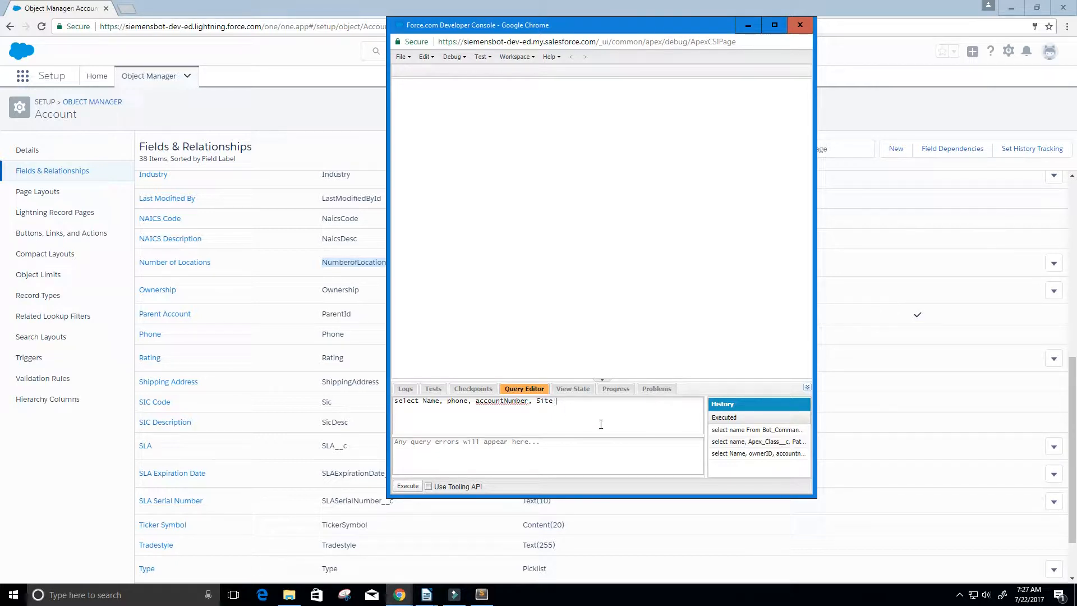
{"action": "type", "text": "from"}
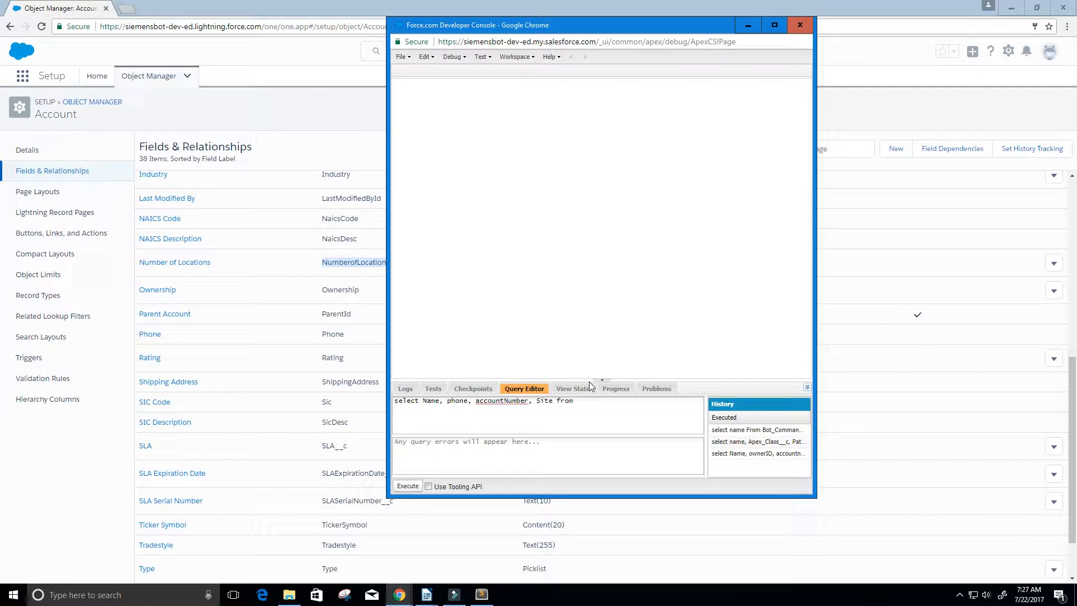
{"action": "type", "text": "Account"}
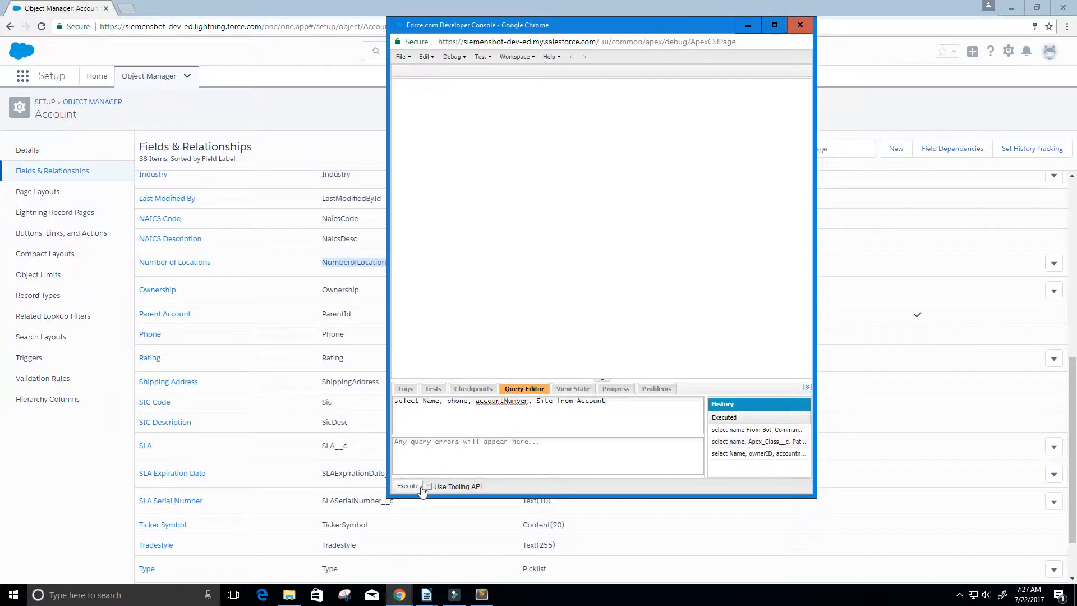
Execute the SOQL query, returning 12 rows with Name, Phone, AccountNumber and Site
{"action": "left_click", "coordinate": [408, 487]}
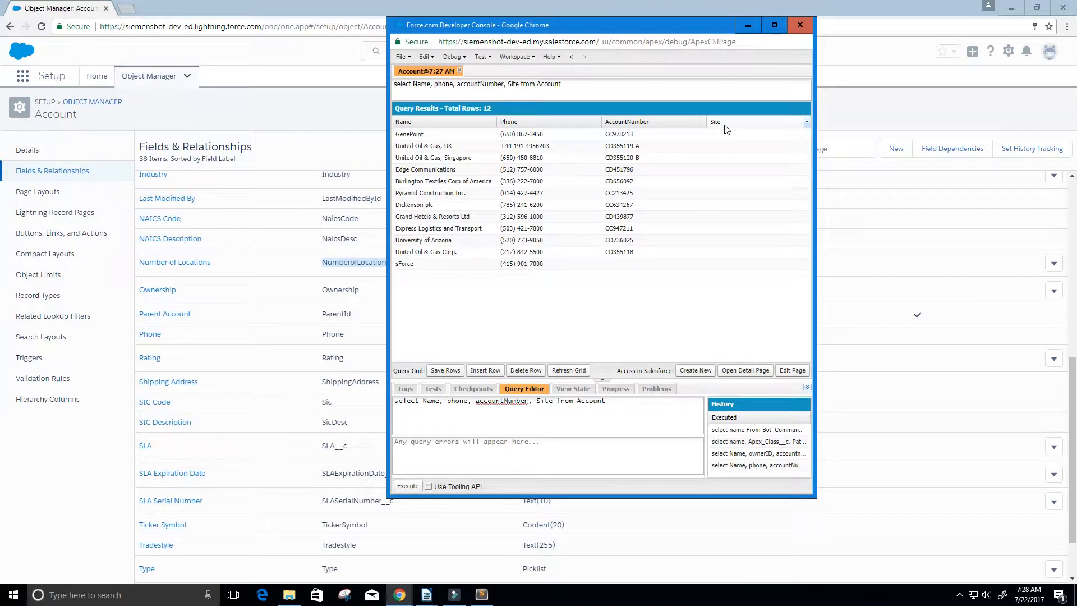
{"action": "mouse_move", "coordinate": [583, 309]}
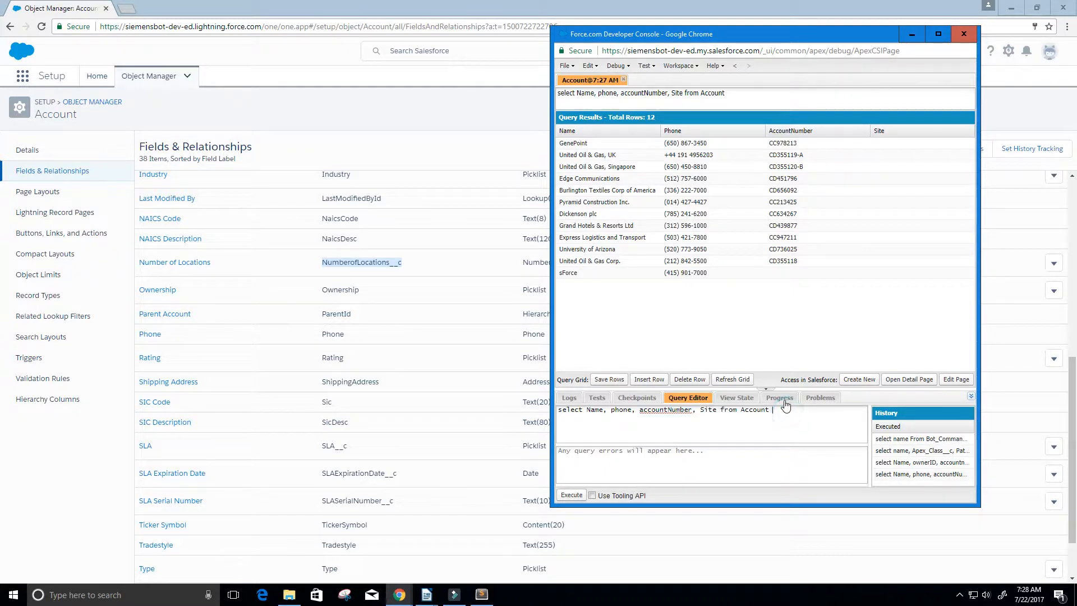
Add where name = 'sForce' to the query and execute it for a single row
{"action": "type", "text": "where"}
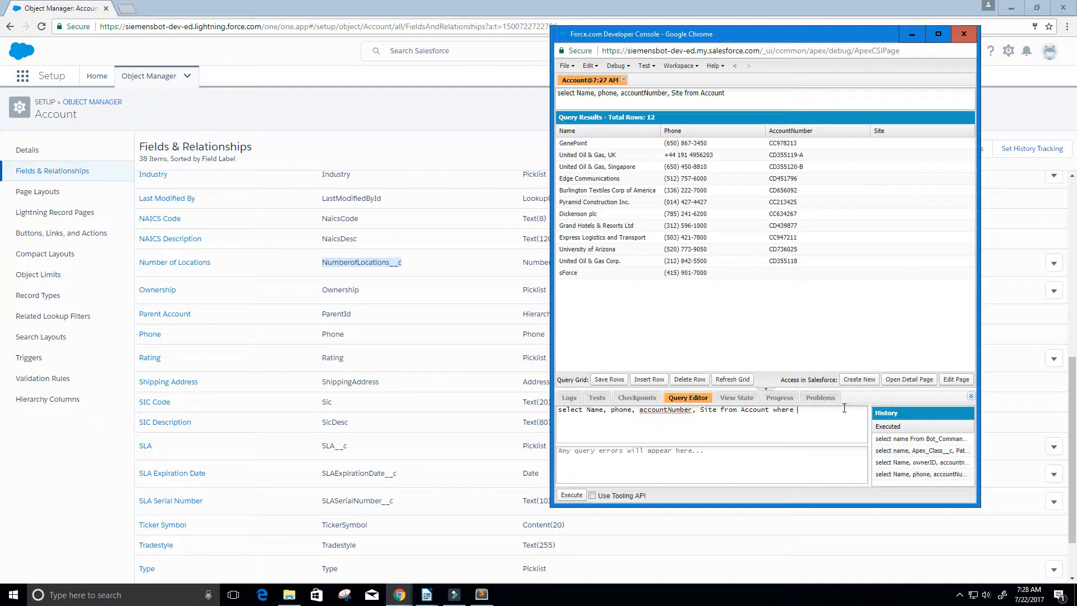
{"action": "type", "text": "name"}
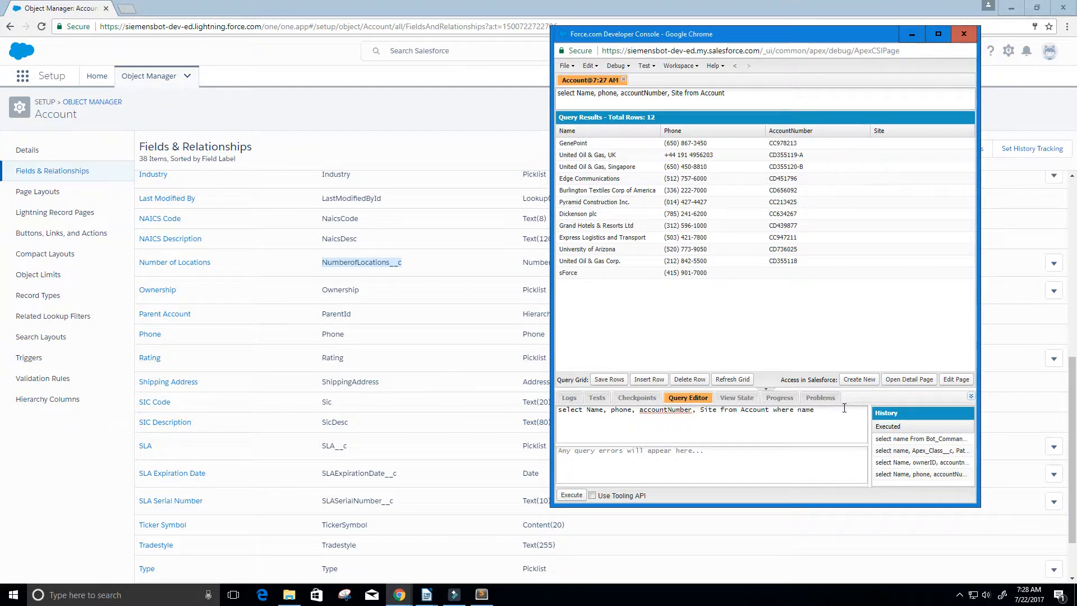
{"action": "type", "text": "="}
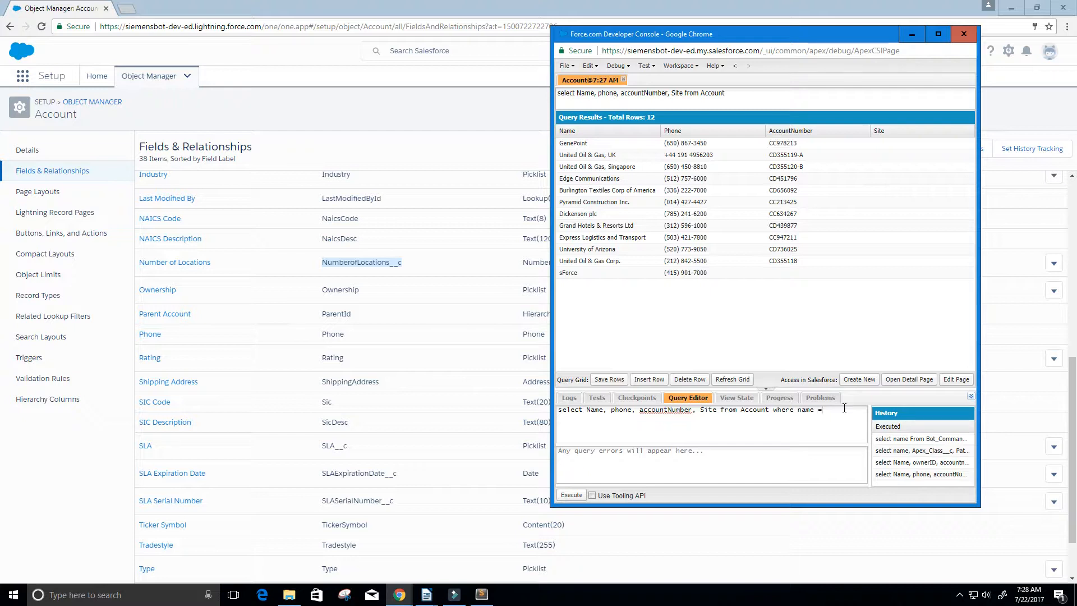
{"action": "type", "text": "''"}
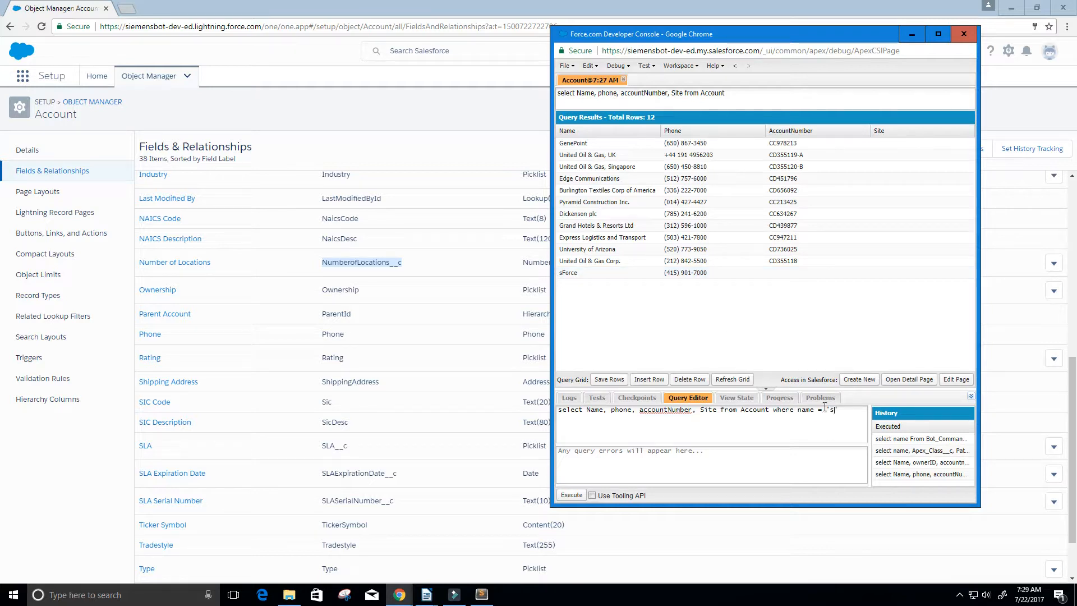
{"action": "type", "text": "Force"}
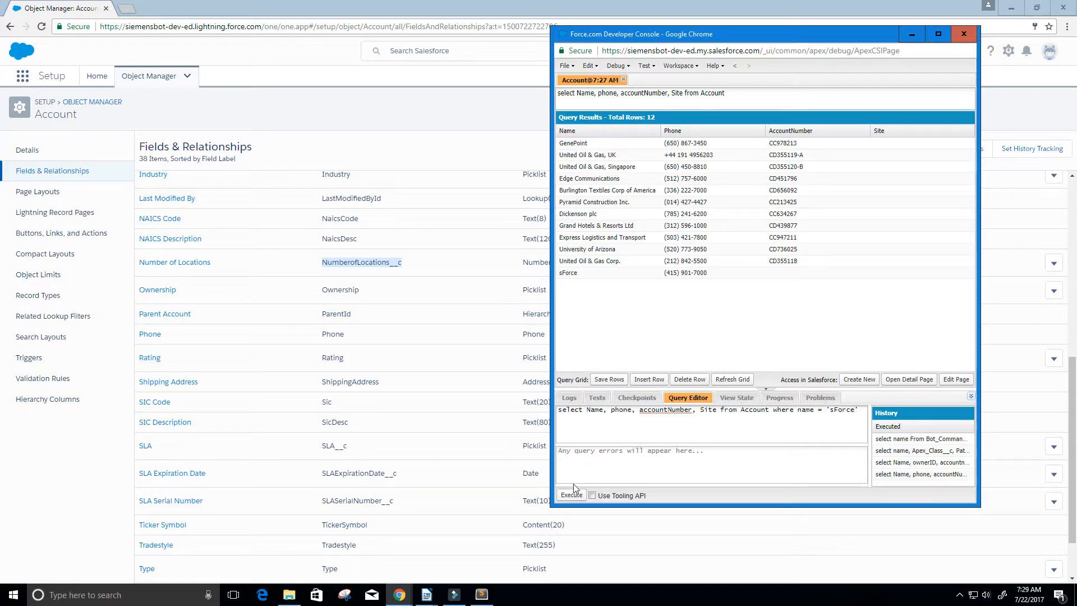
{"action": "left_click", "coordinate": [571, 495]}
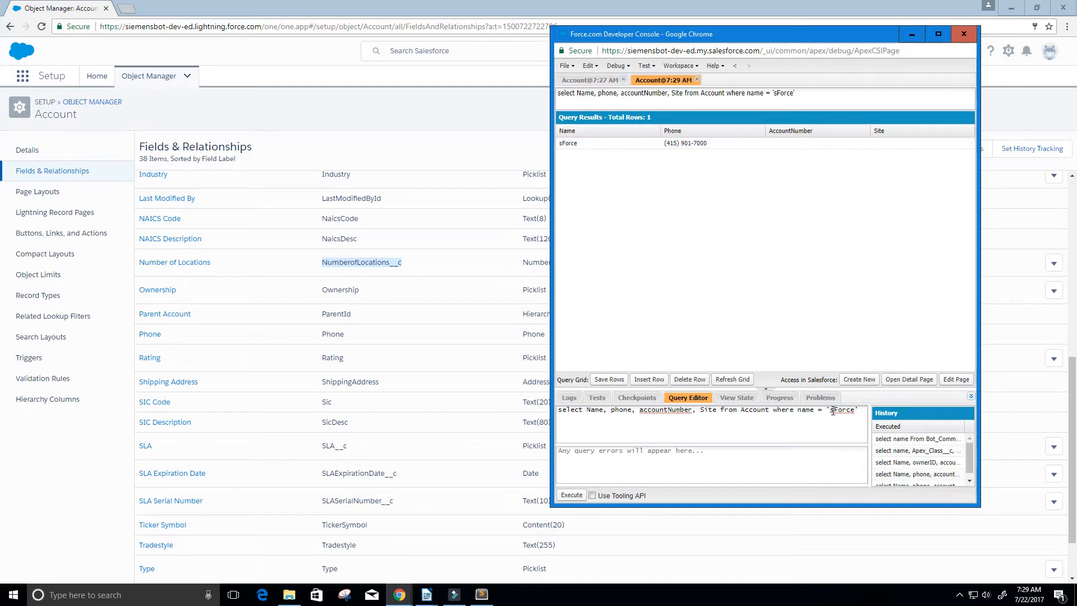
{"action": "double_click", "coordinate": [842, 410]}
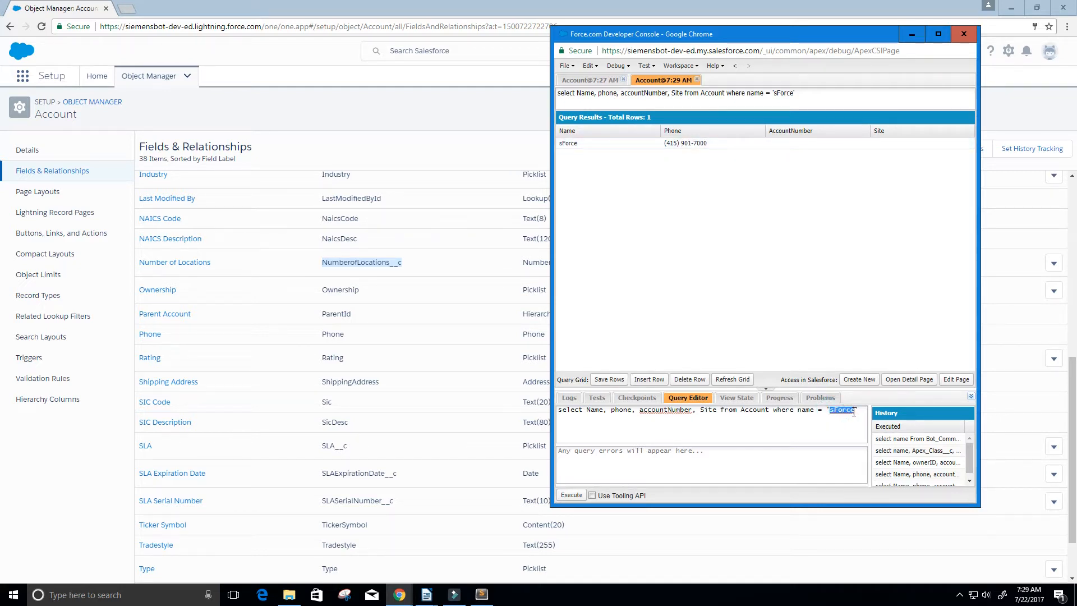